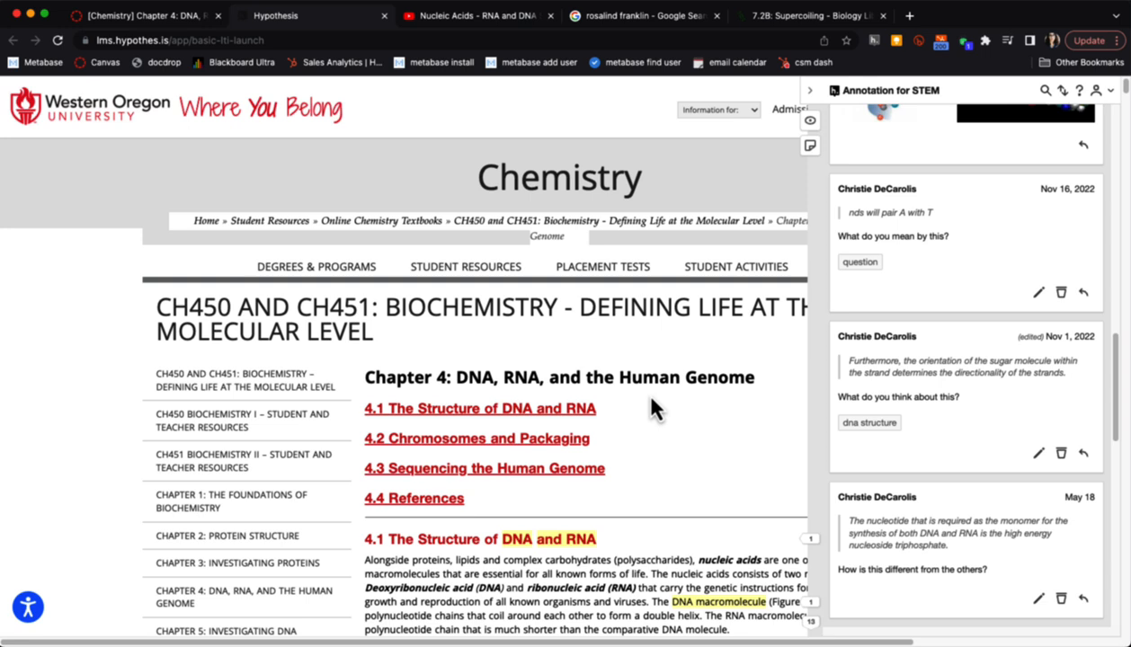
mouse_move(620, 377)
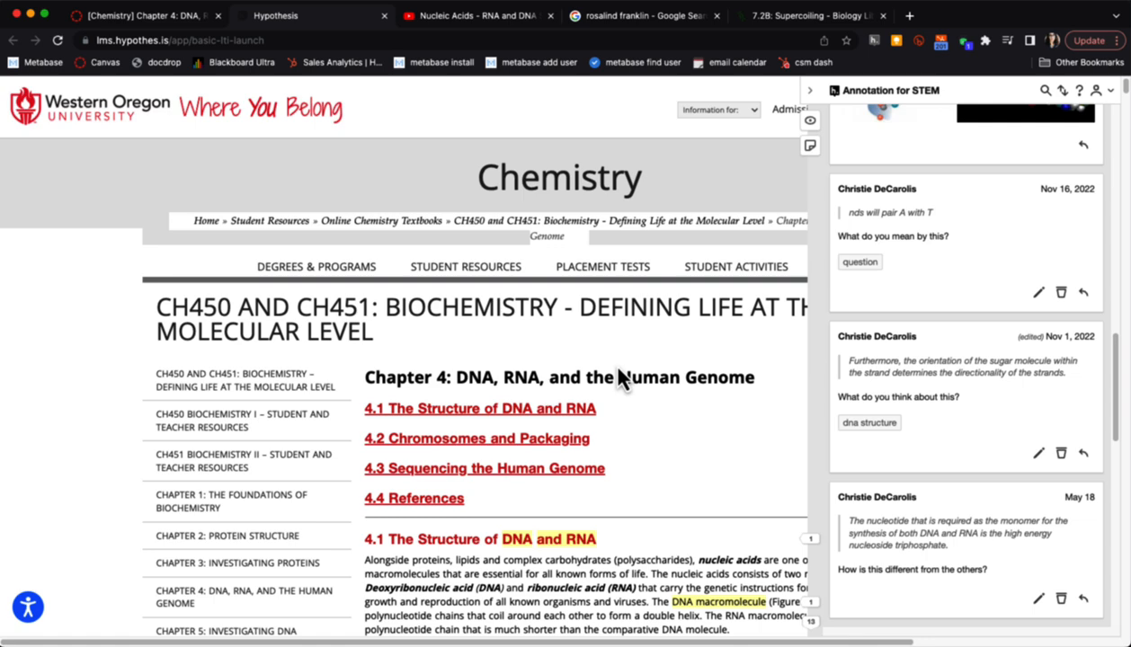
Scroll through the DNA chapter, then switch to the Nucleic Acids YouTube video.
scroll(down, 3)
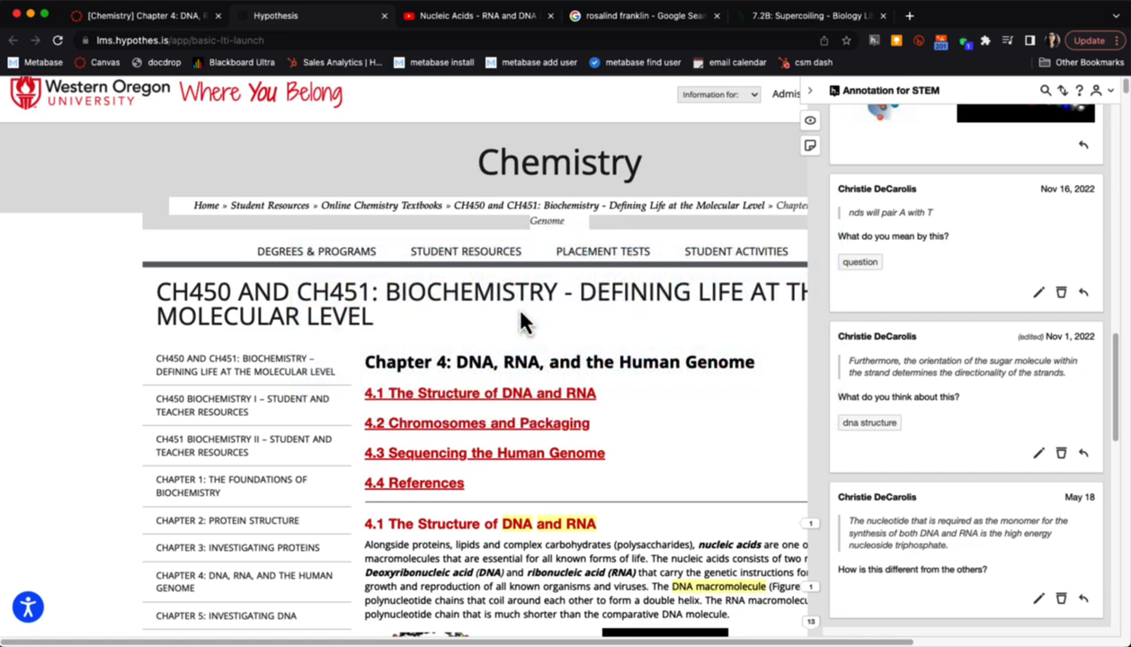
scroll(down, 3)
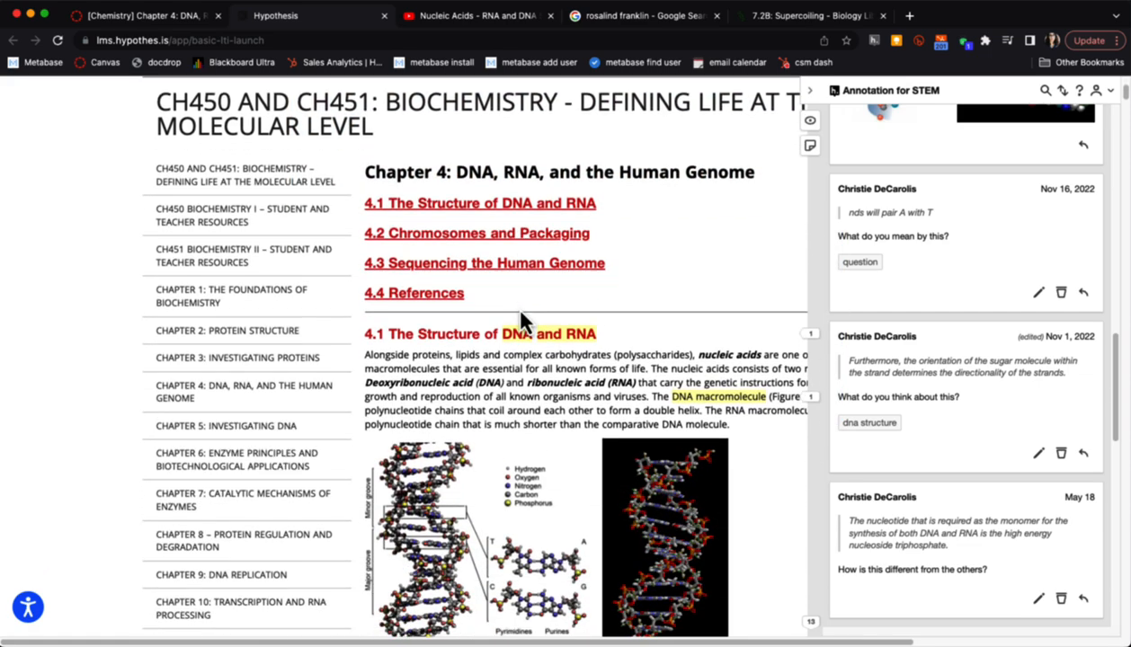
scroll(down, 3)
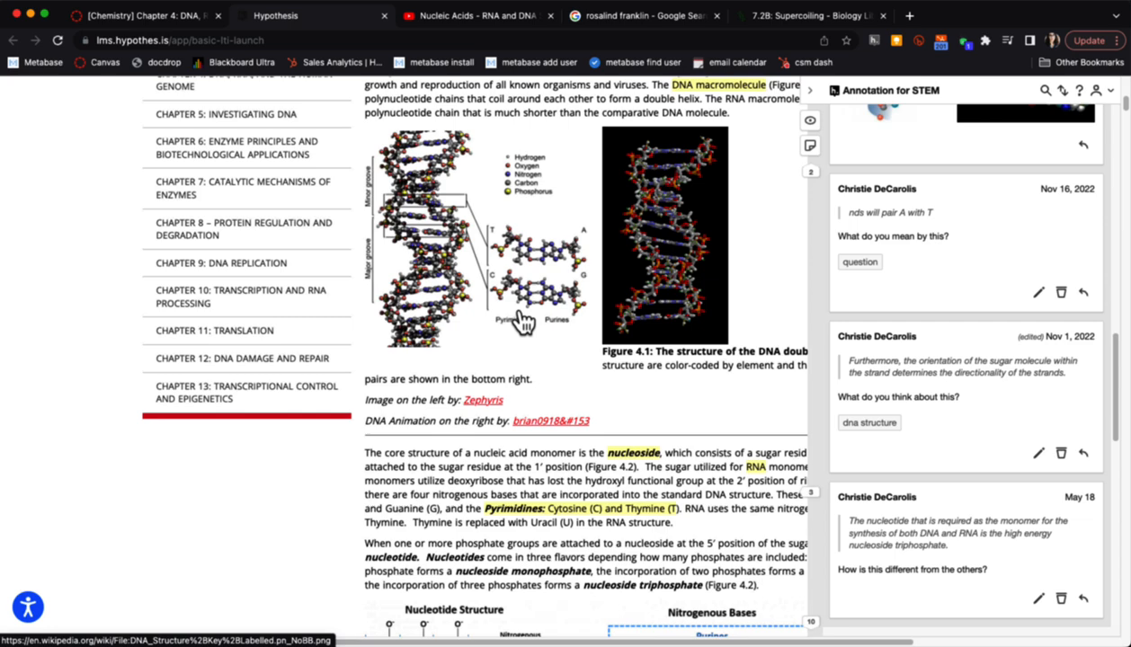
scroll(down, 3)
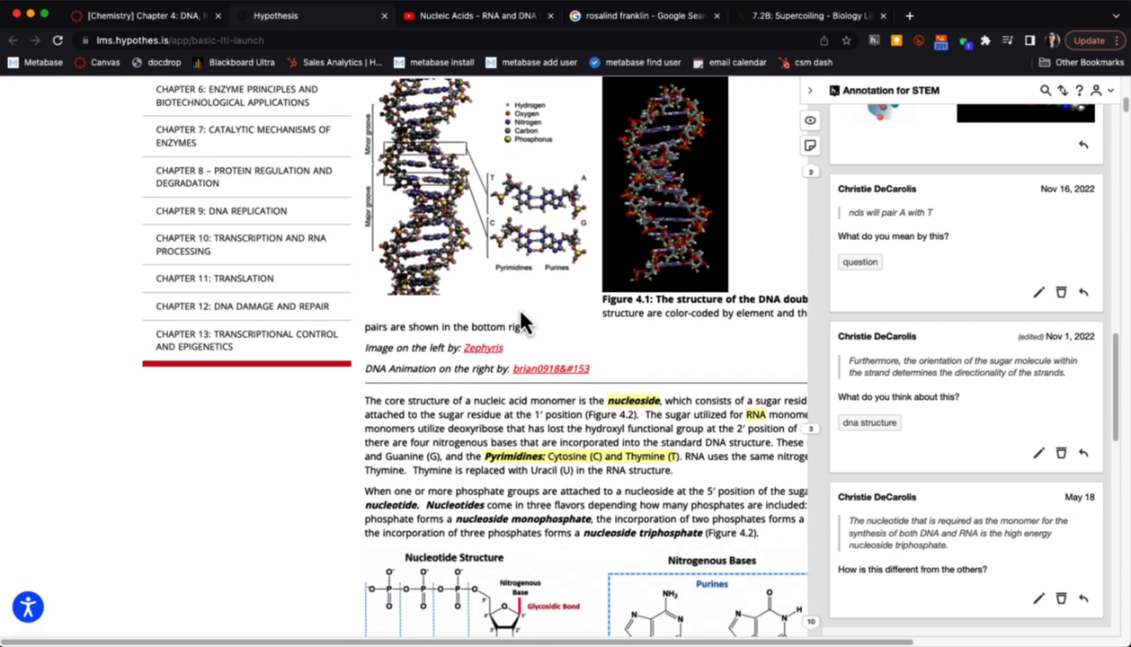
scroll(up, 3)
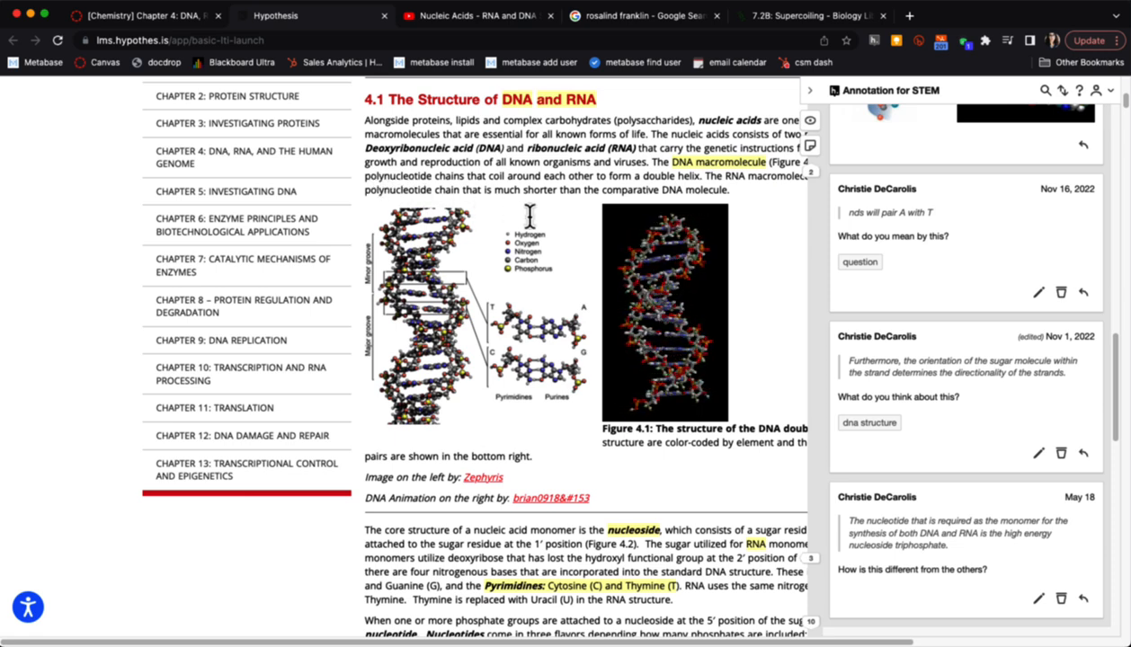
mouse_move(531, 225)
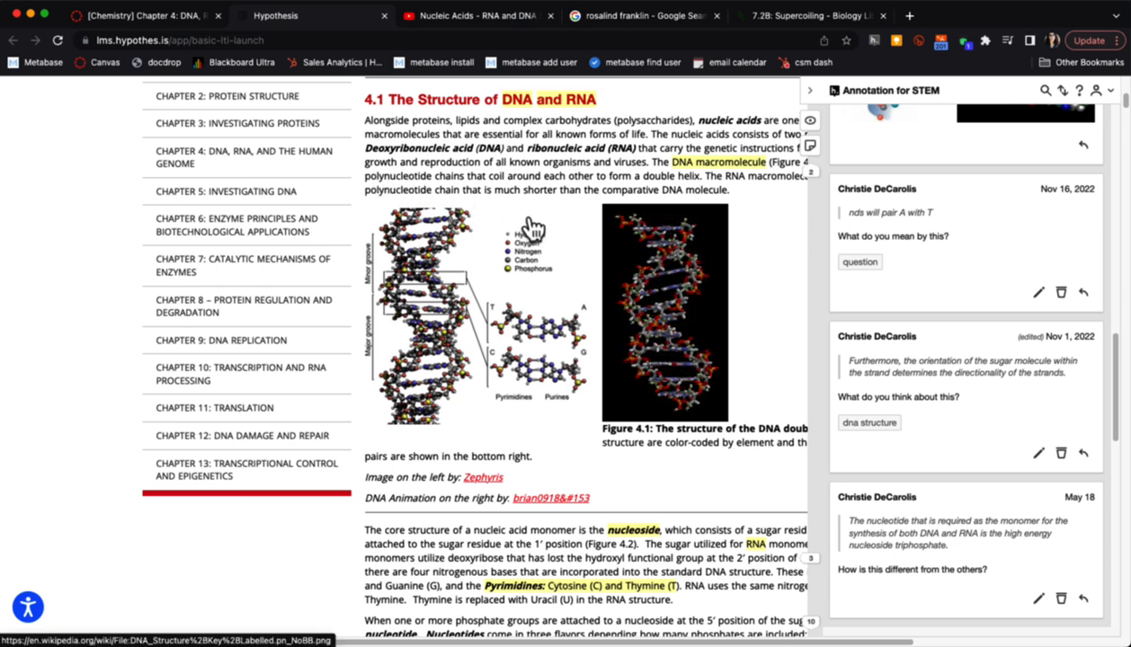
scroll(up, 3)
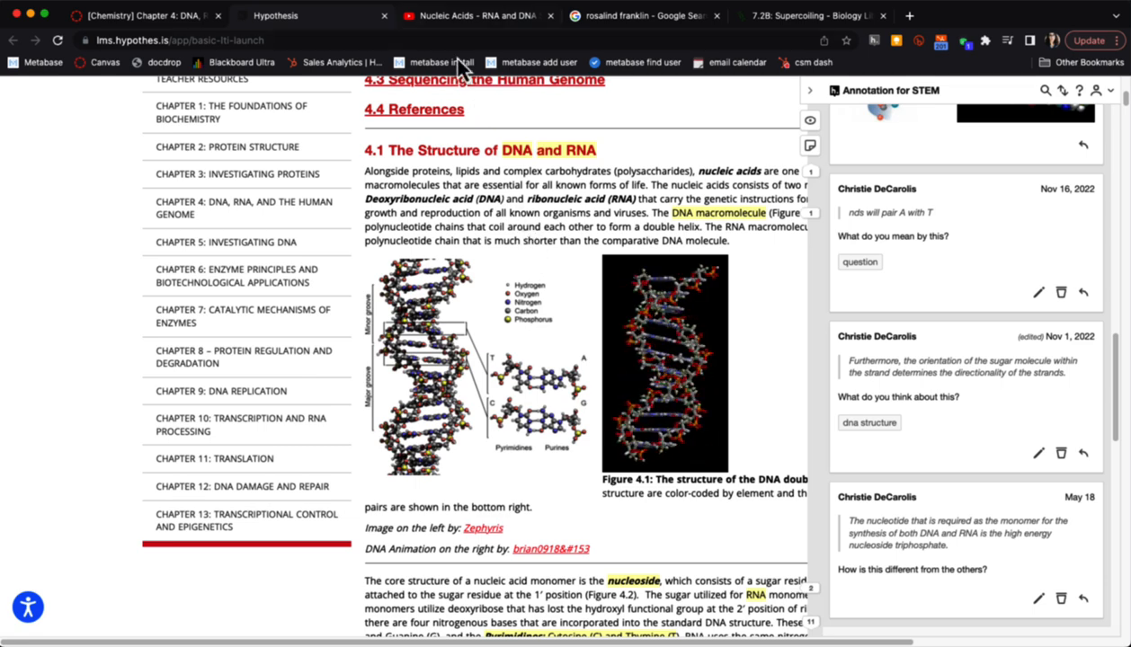
click(477, 14)
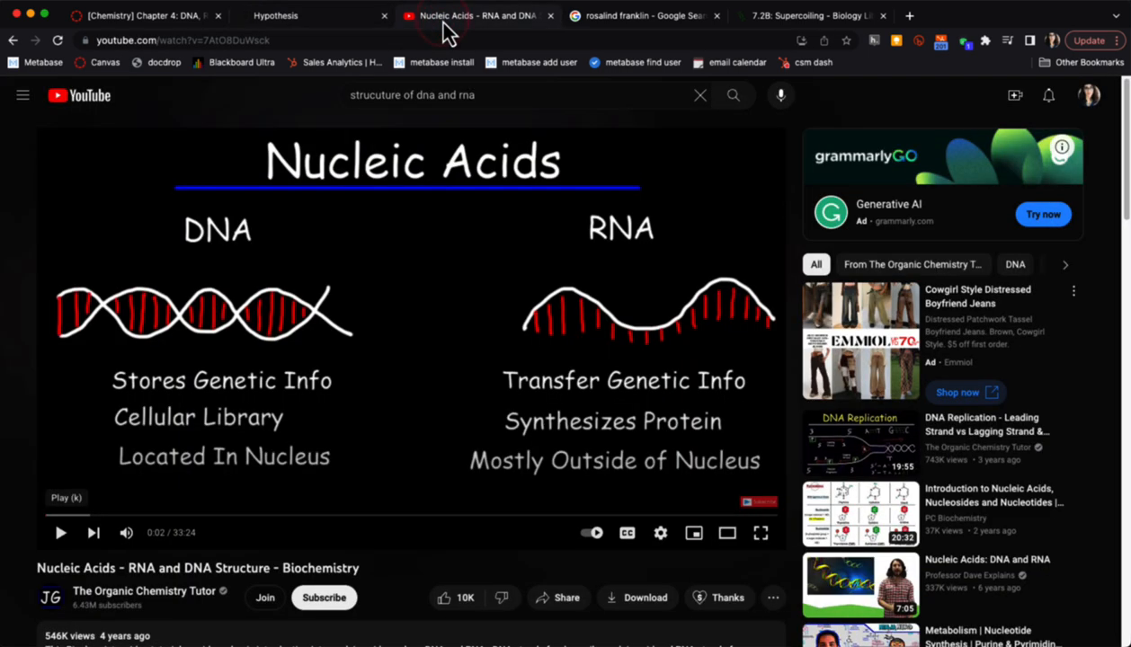
mouse_move(295, 300)
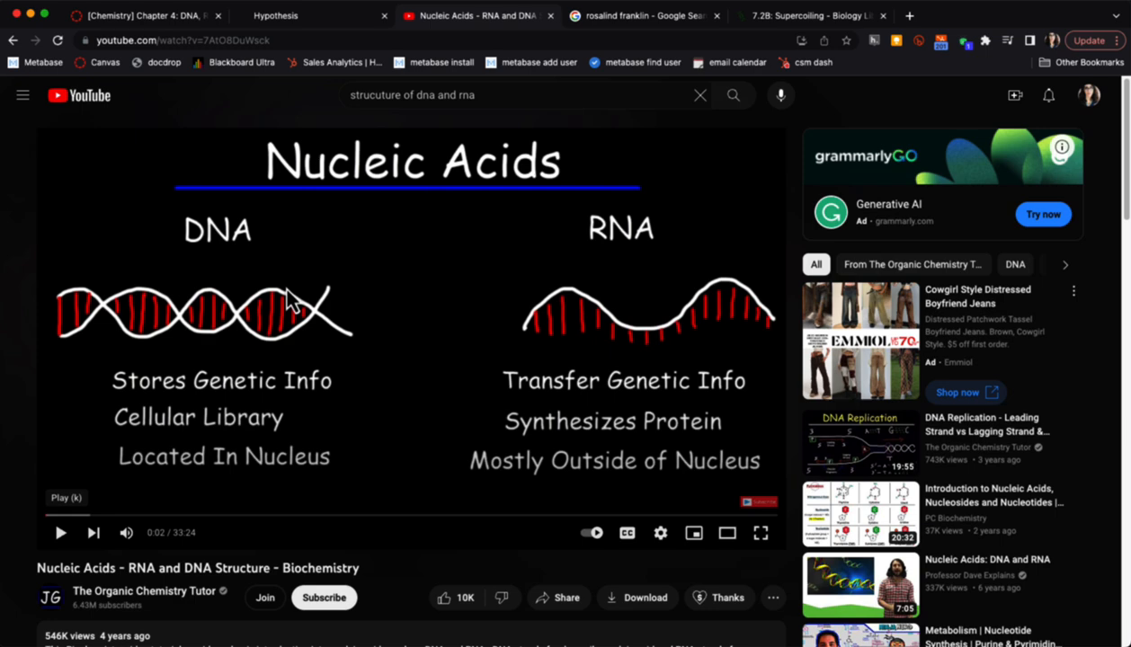
mouse_move(295, 410)
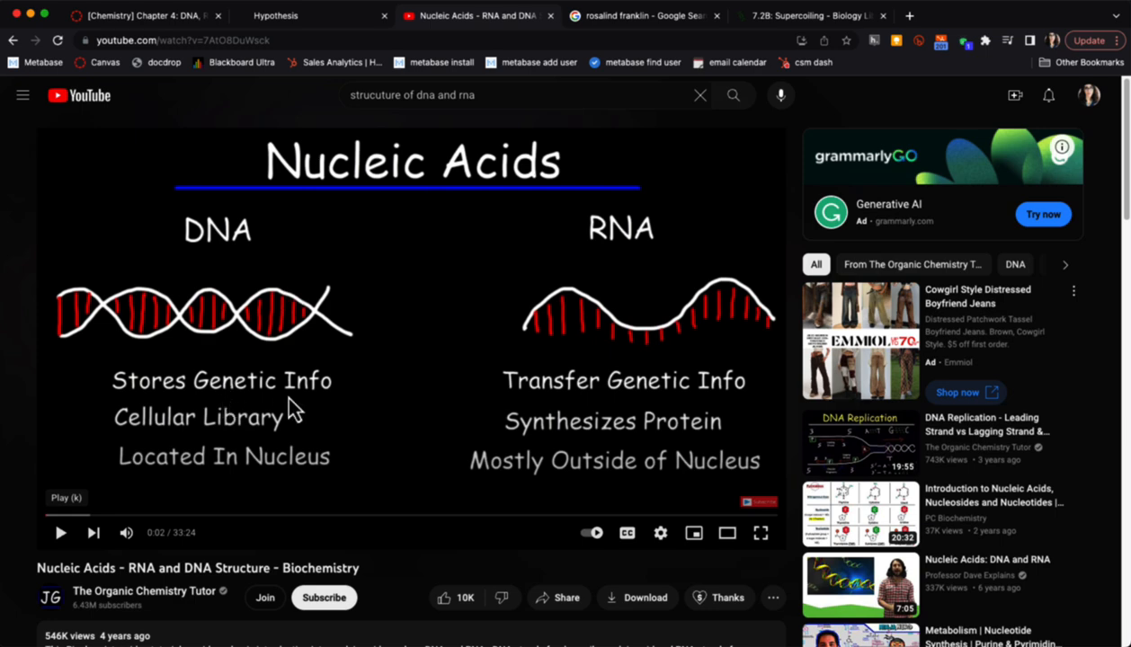
Copy the short share link of the Nucleic Acids - RNA and DNA Structure video.
scroll(down, 3)
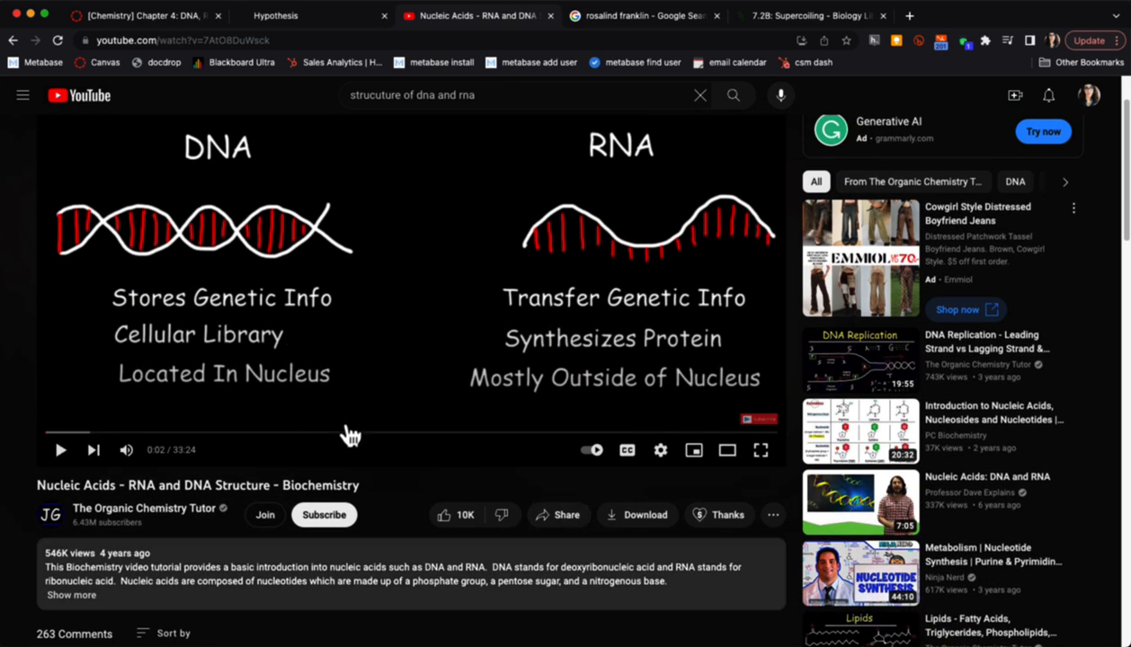
click(557, 514)
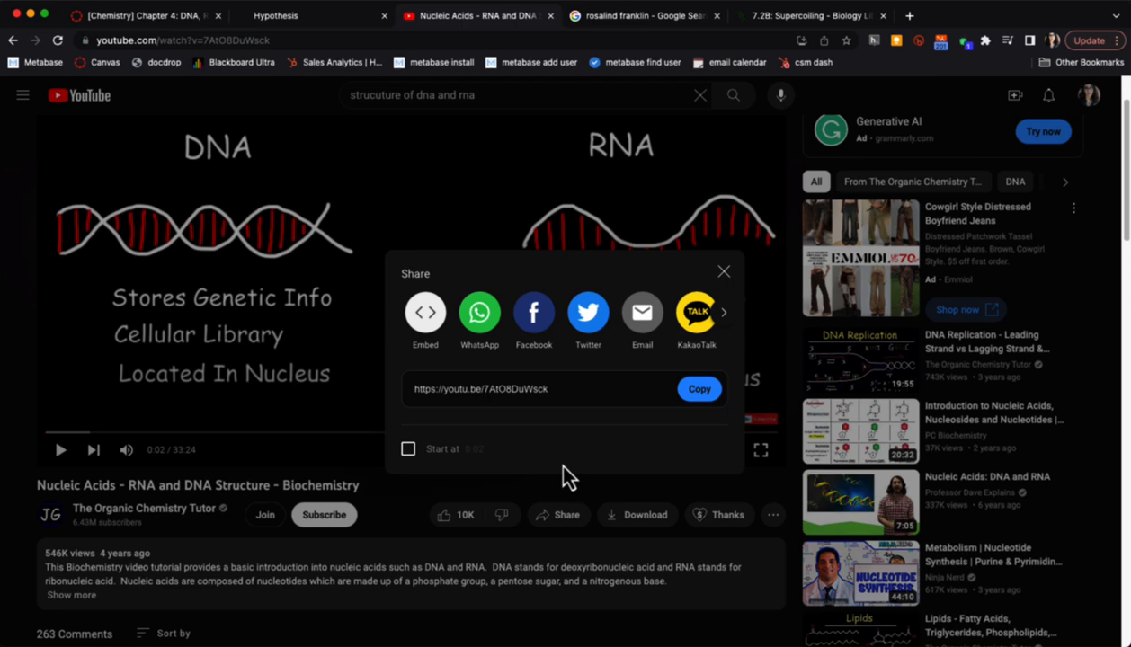
mouse_move(554, 392)
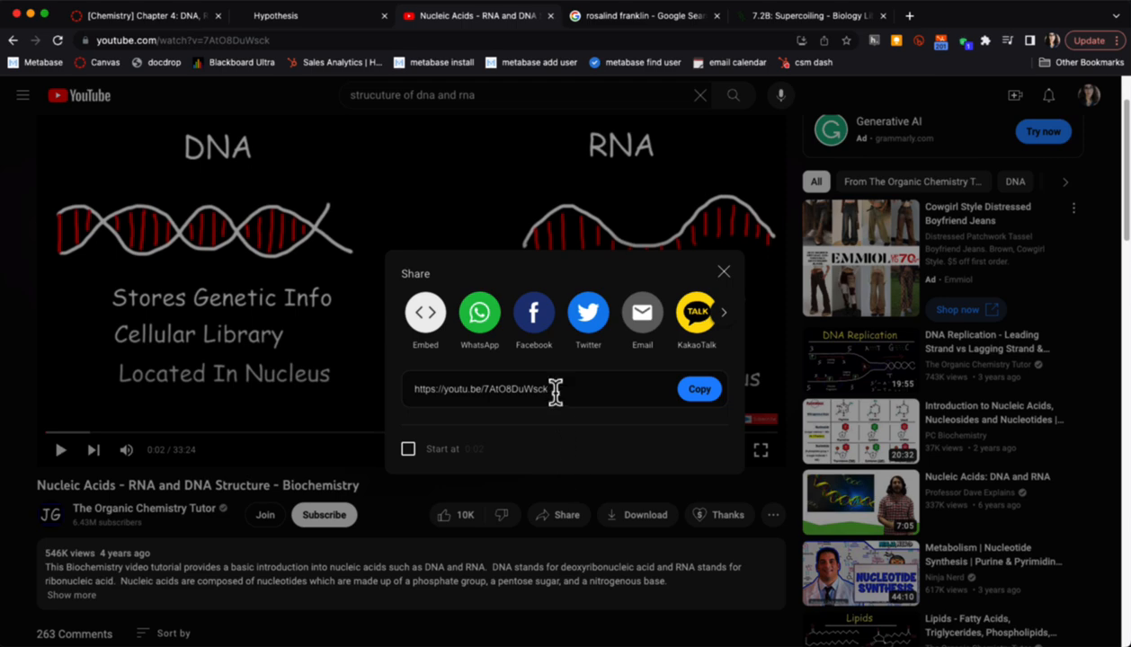
click(698, 388)
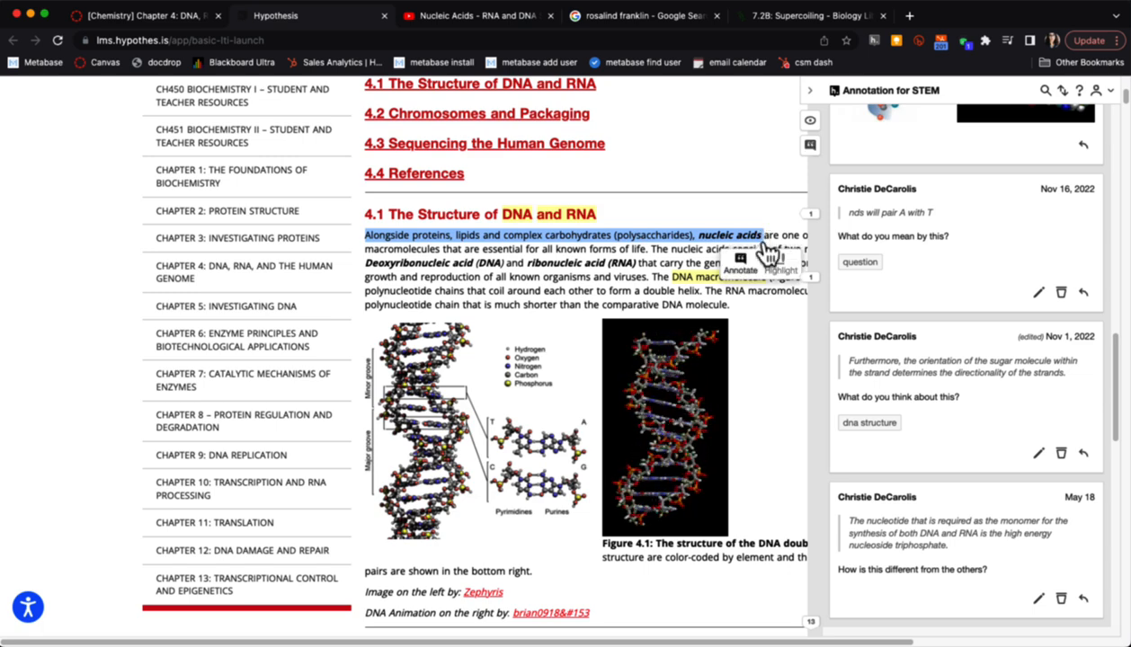
Annotate section 4.1's opening passage and paste the Nucleic Acids video link into the body.
click(739, 262)
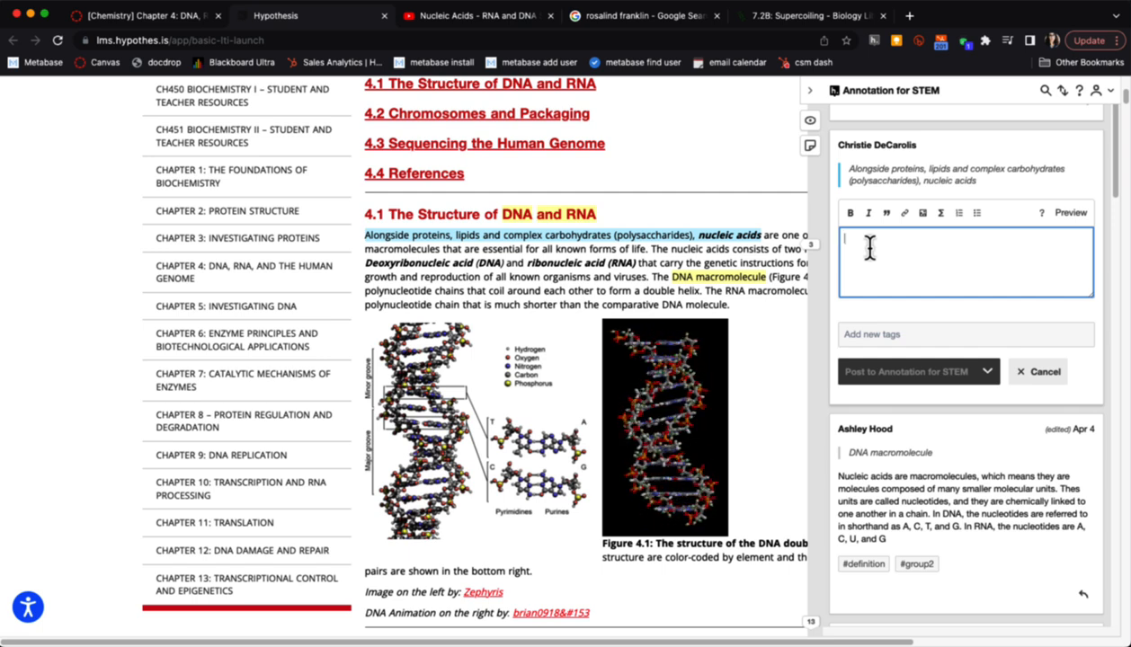
right_click(877, 261)
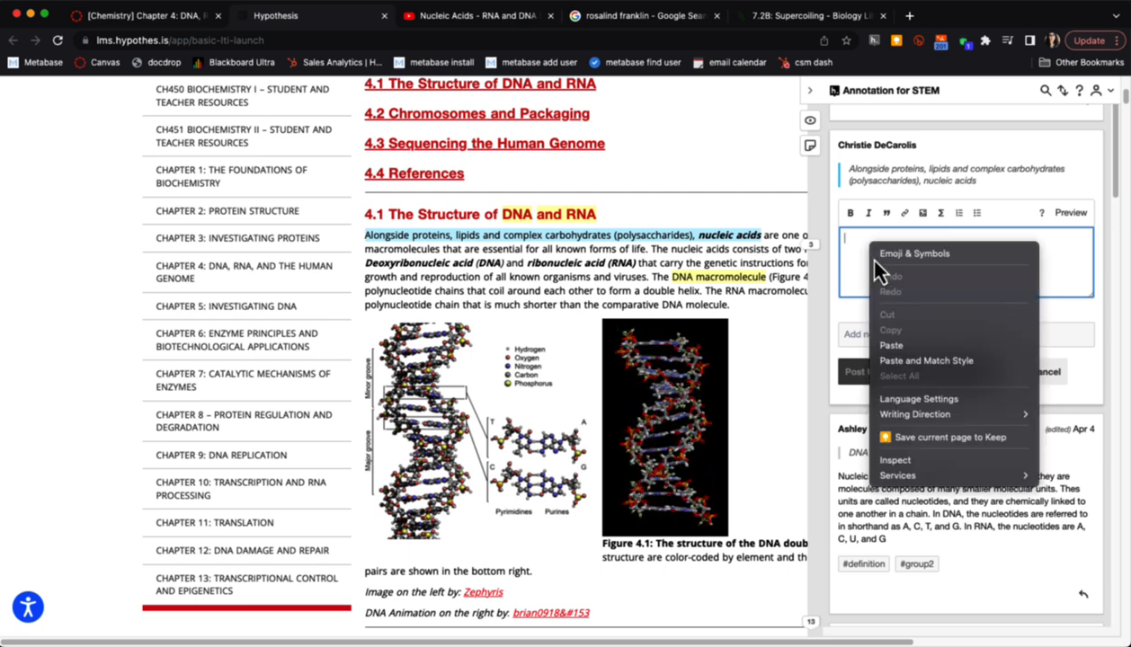
click(892, 346)
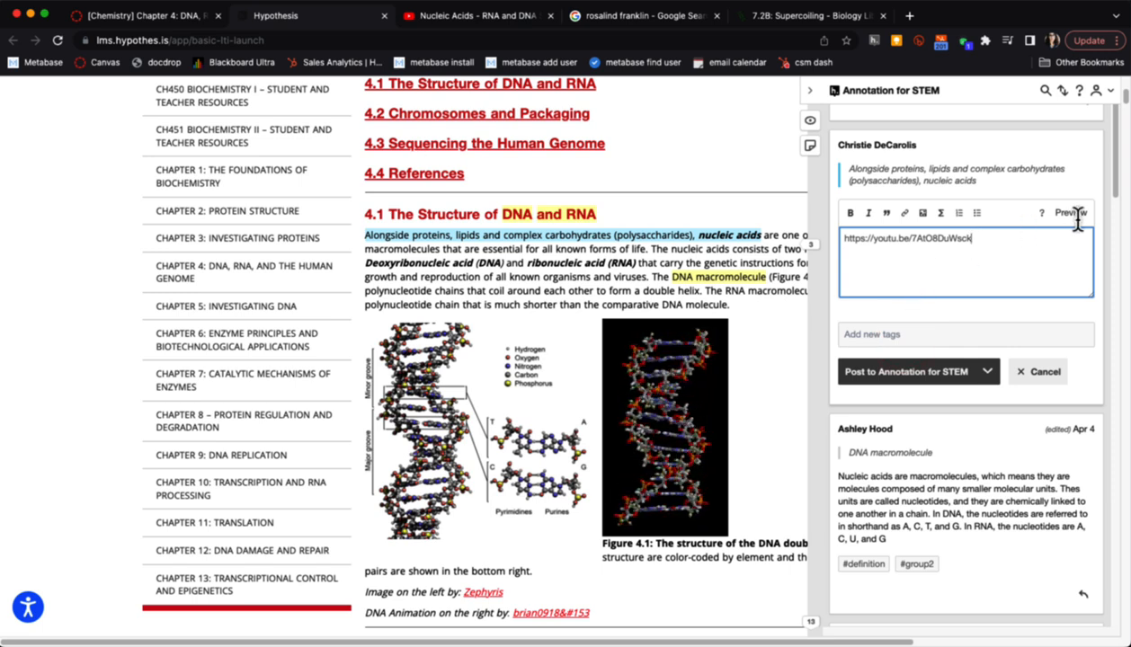
Add the note 'This compares the structures well.' and post the annotation to the STEM group.
click(1069, 212)
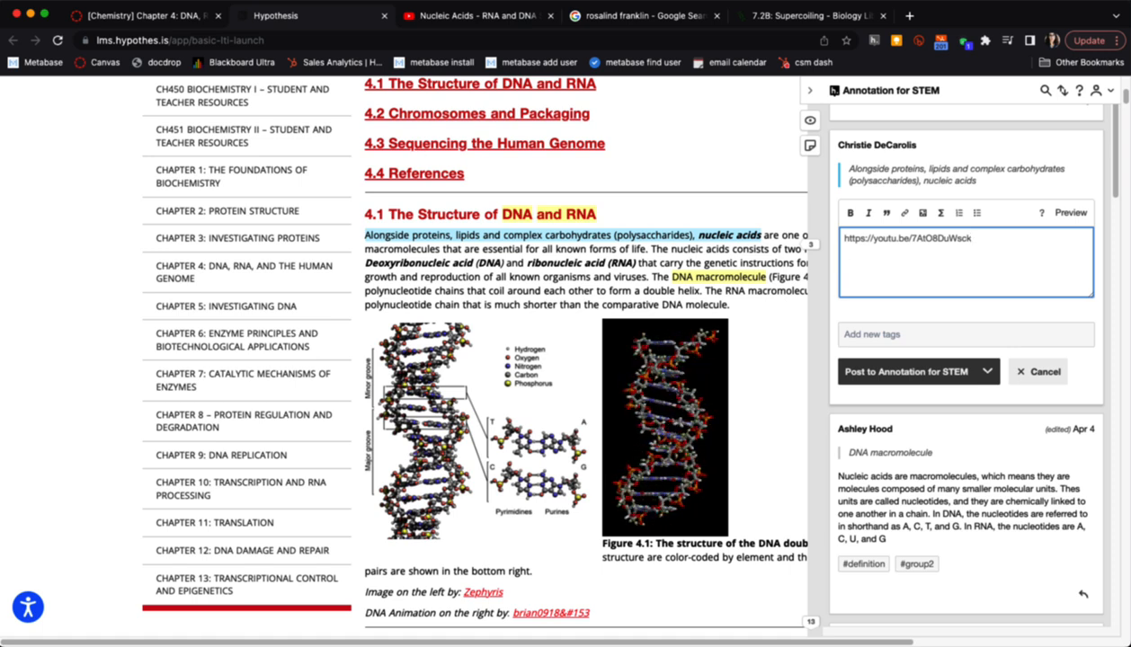
text(This compares the structures well.)
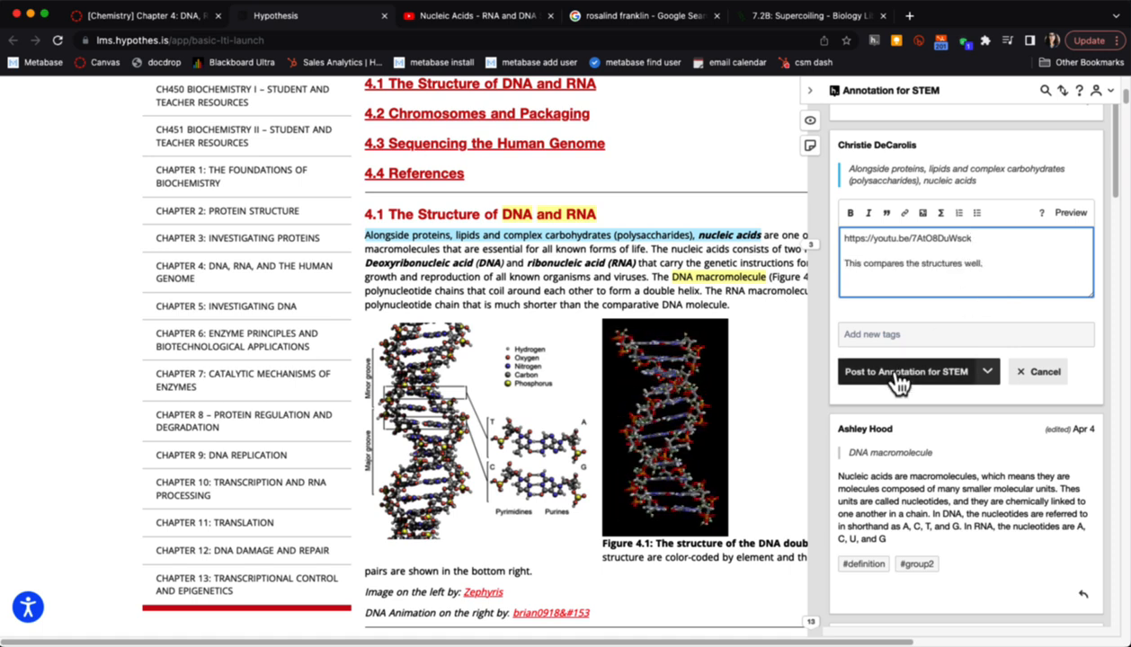
click(906, 371)
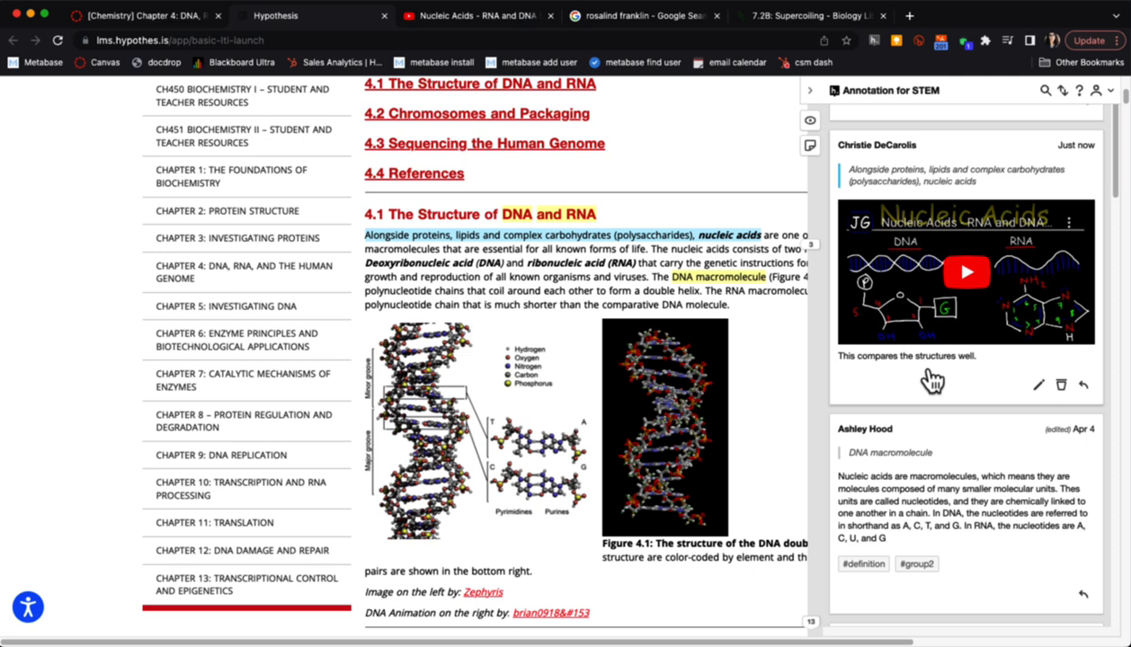
mouse_move(915, 378)
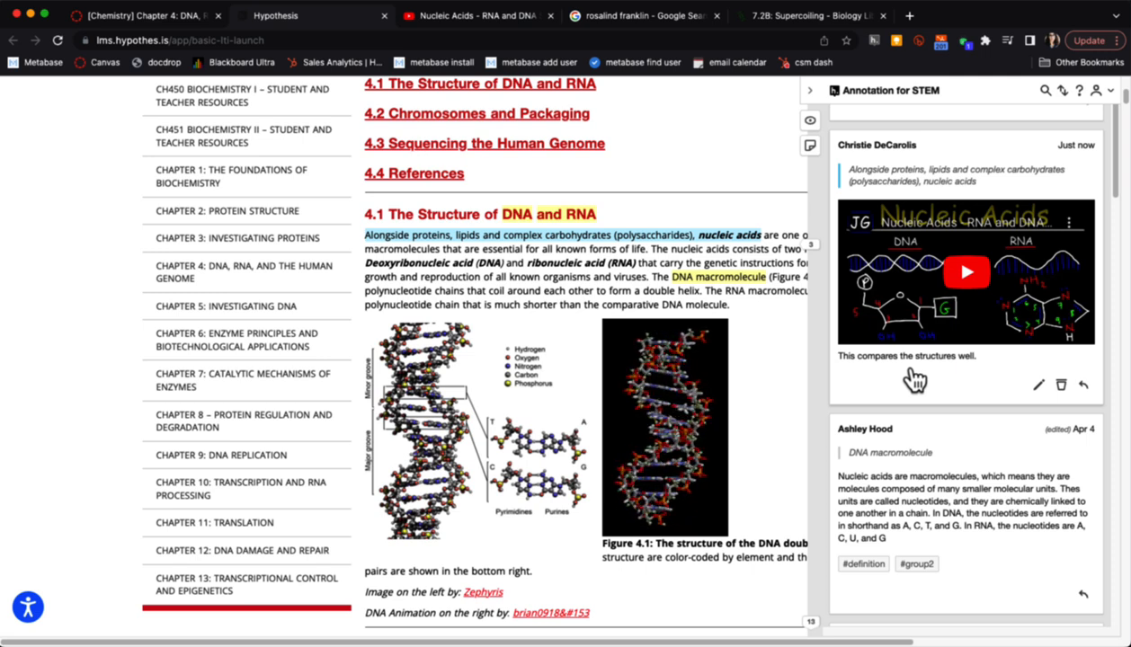
scroll(down, 3)
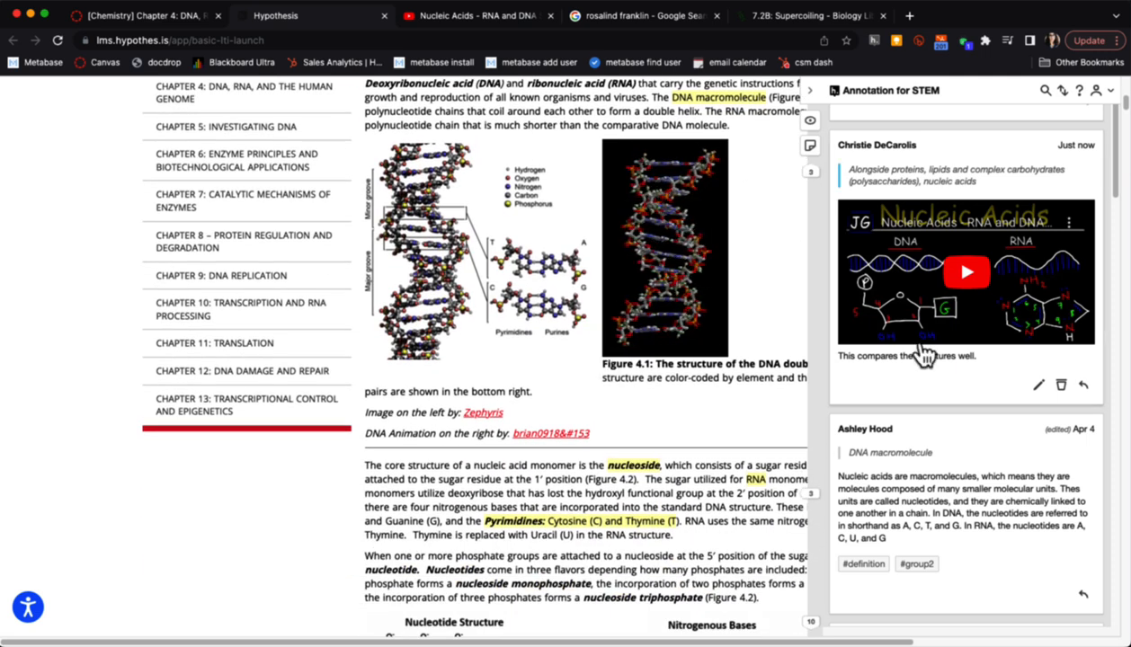
scroll(down, 3)
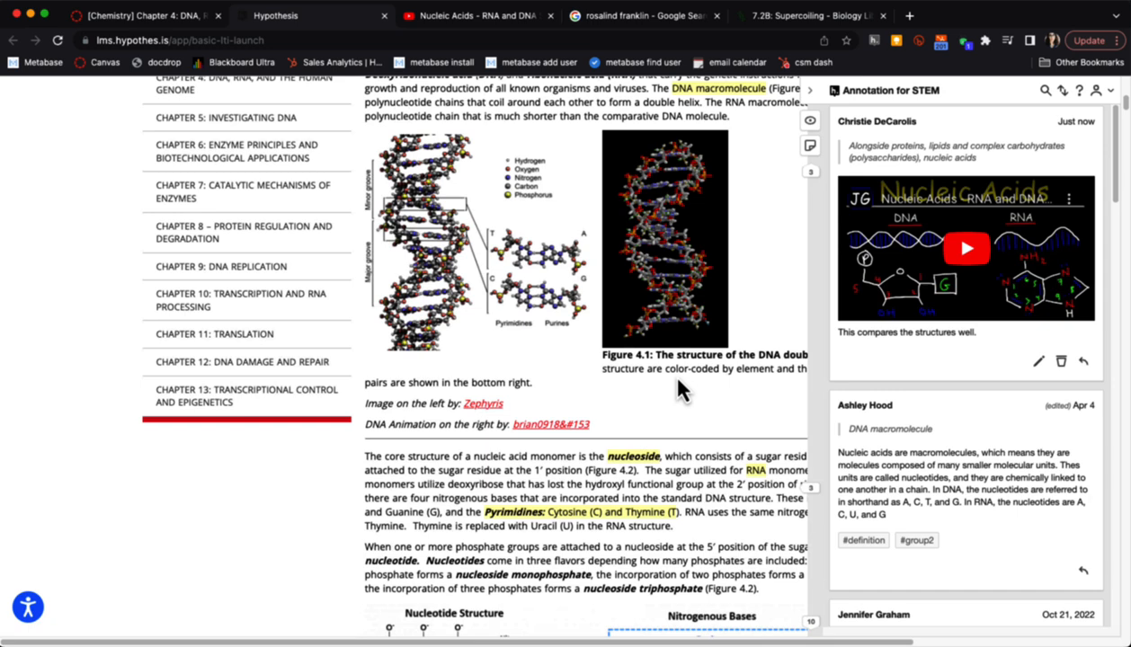
scroll(down, 3)
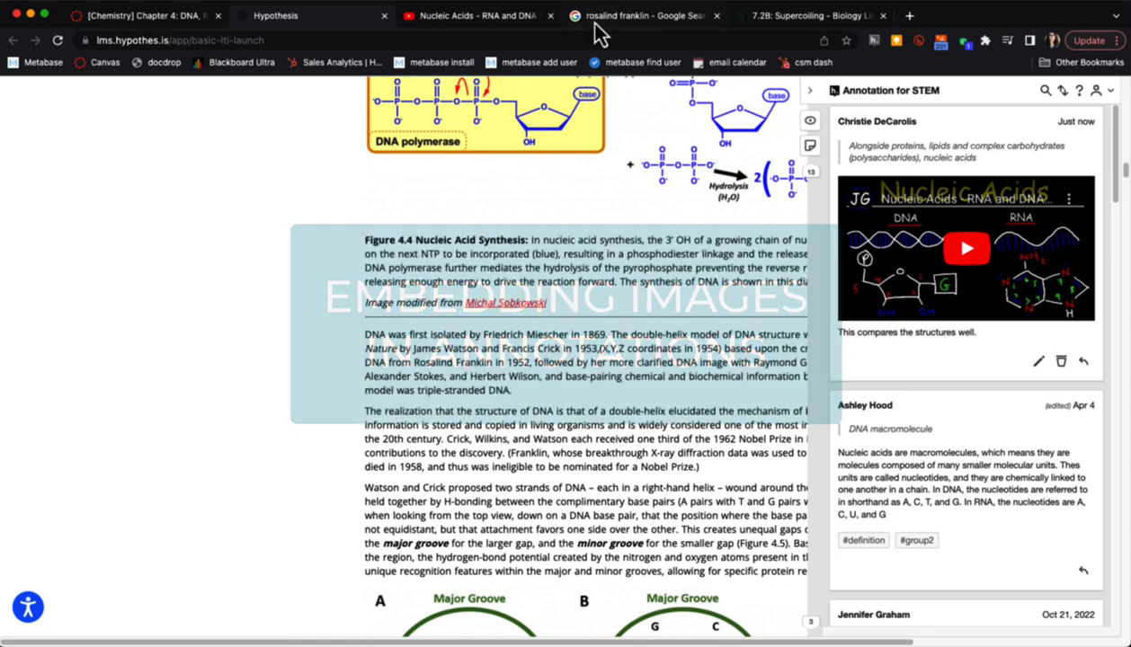
Copy the Wikimedia Commons Rosalind Franklin photo's address from Google Images and return to the textbook.
click(643, 14)
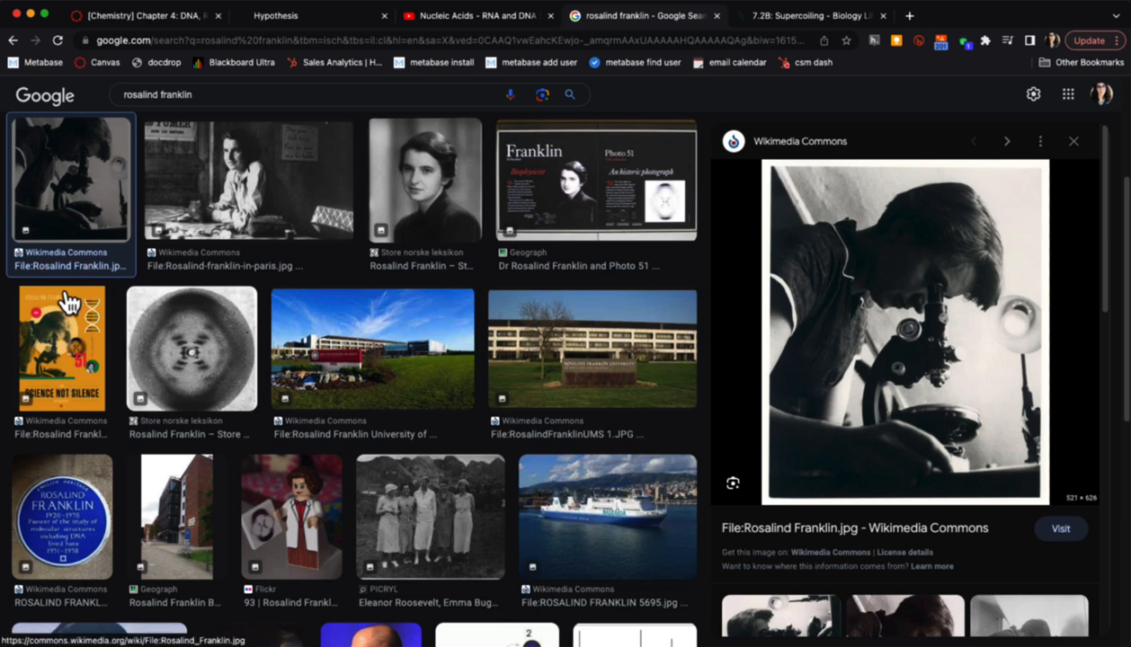
mouse_move(180, 230)
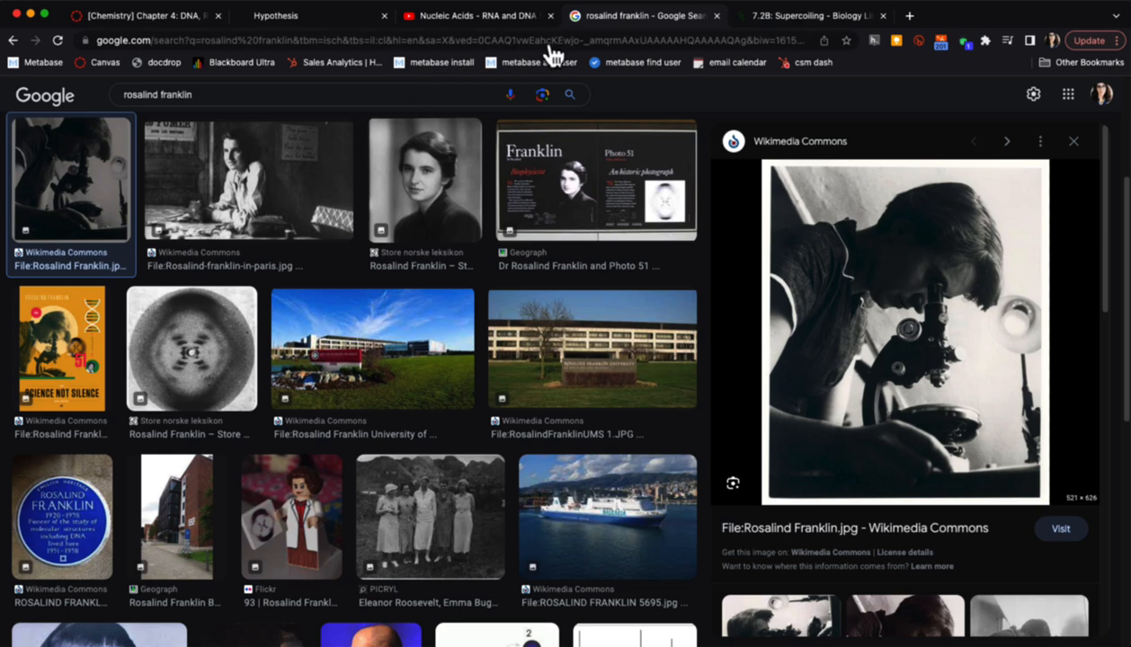
mouse_move(427, 34)
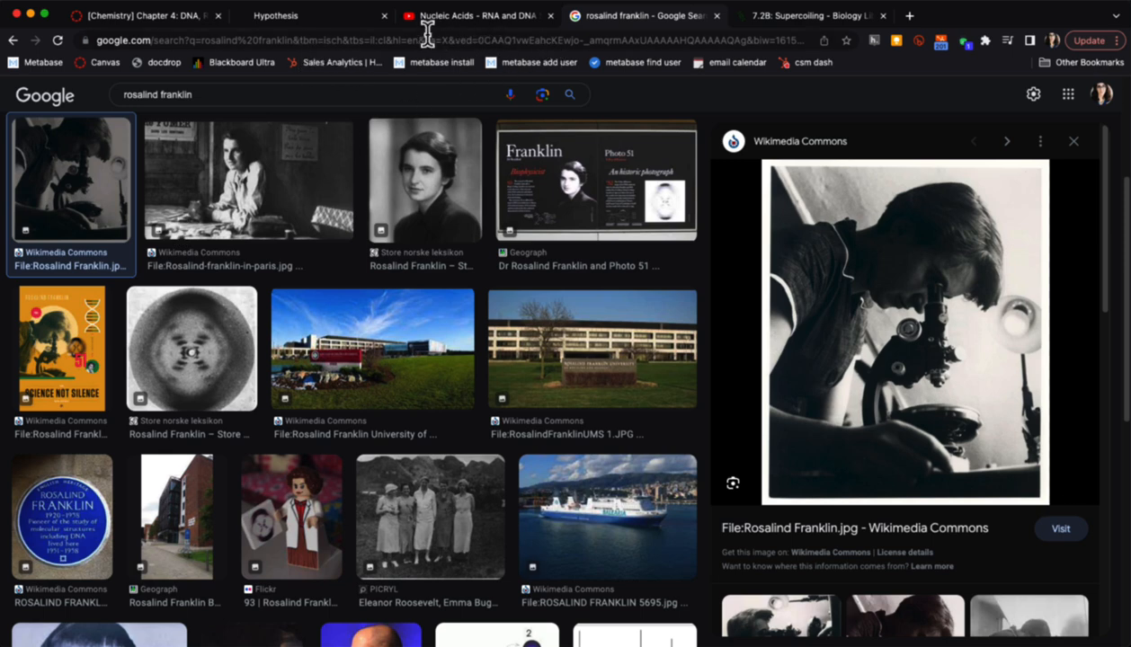
right_click(806, 261)
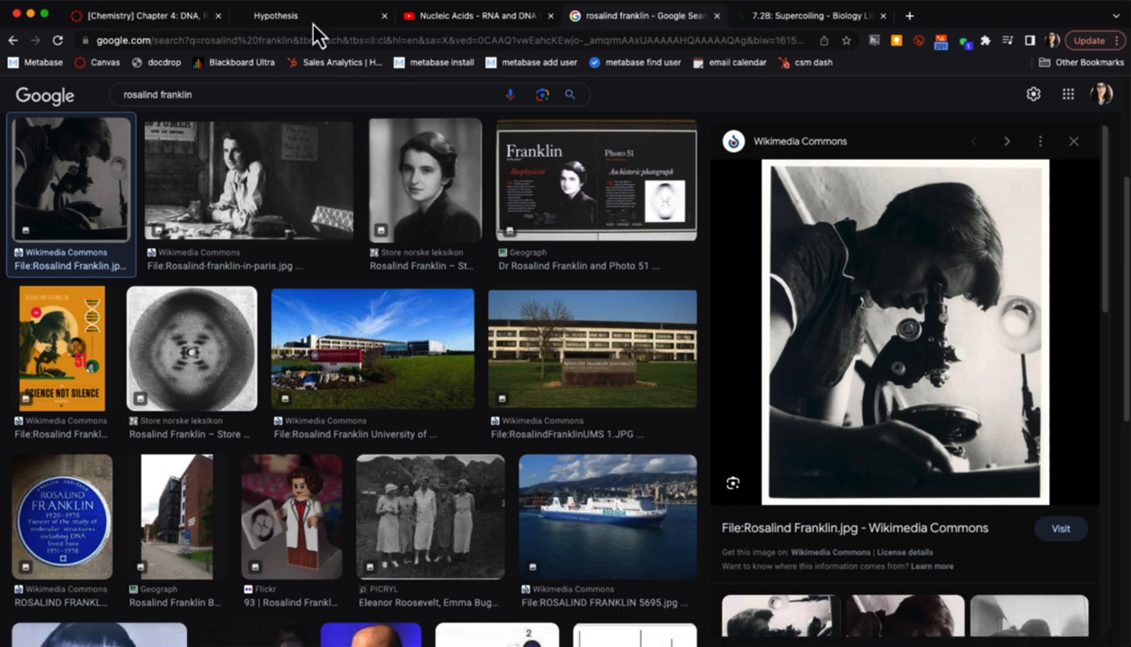
click(275, 15)
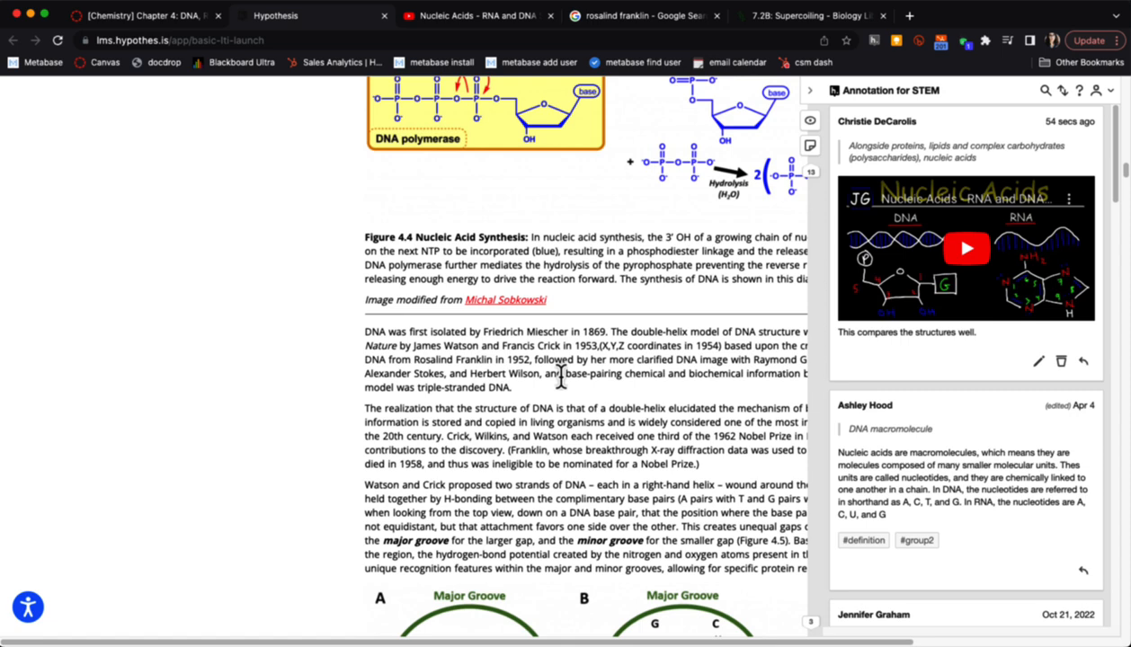
Select 'Rosalind Franklin' and insert an image placeholder into a new annotation on it.
double_click(450, 359)
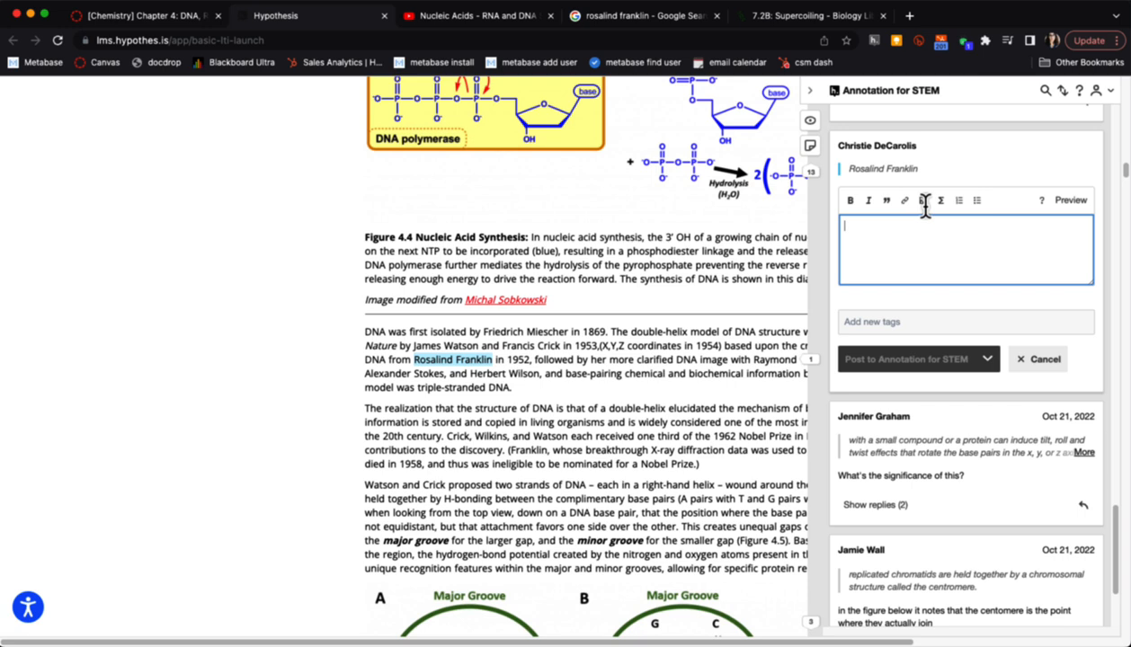
mouse_move(925, 215)
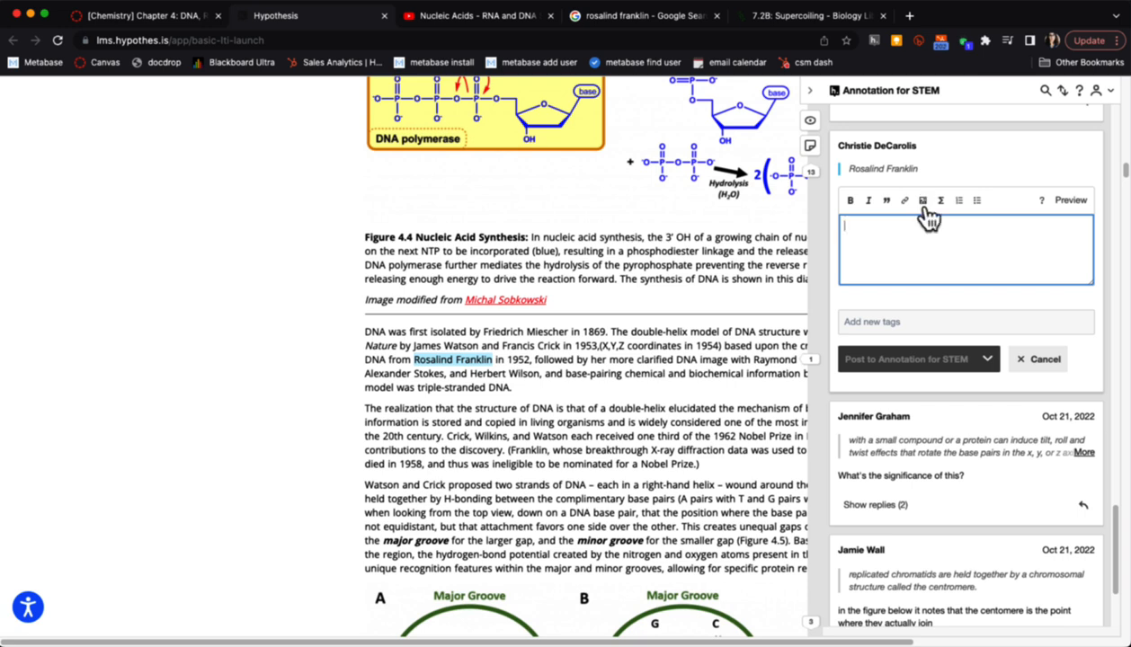
mouse_move(922, 199)
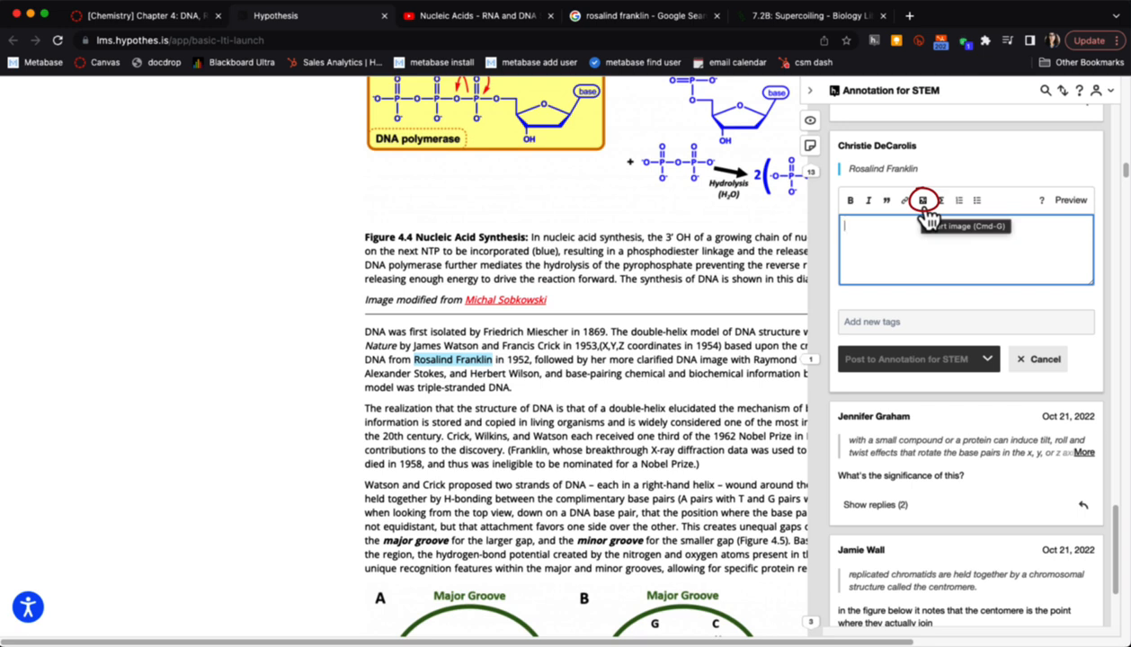
click(921, 199)
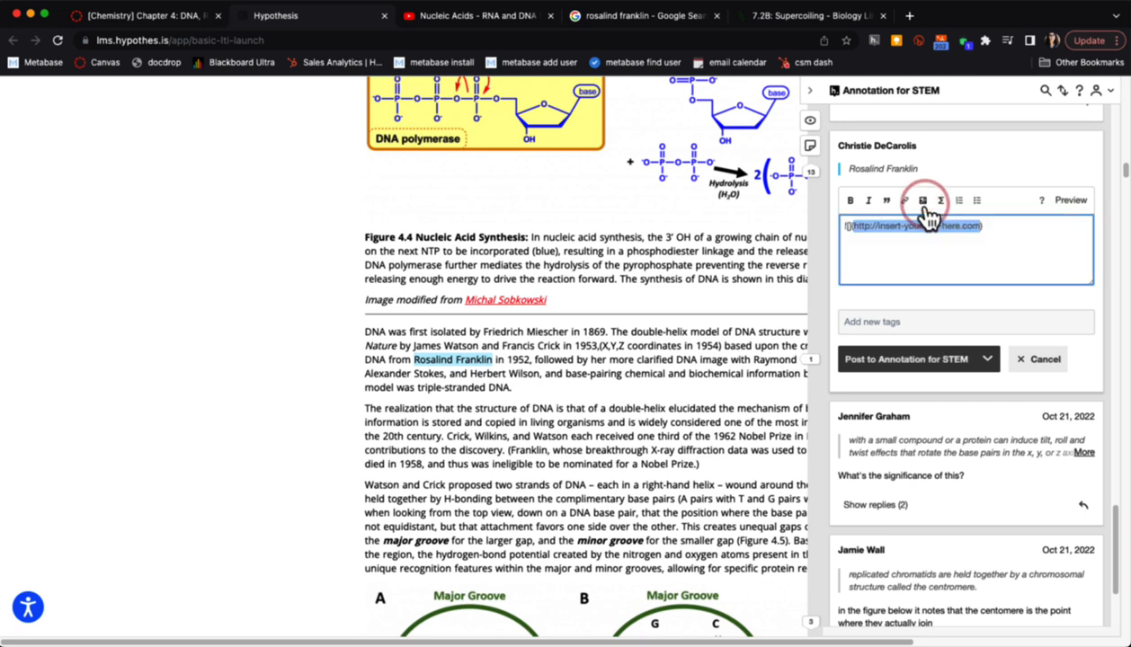
mouse_move(920, 199)
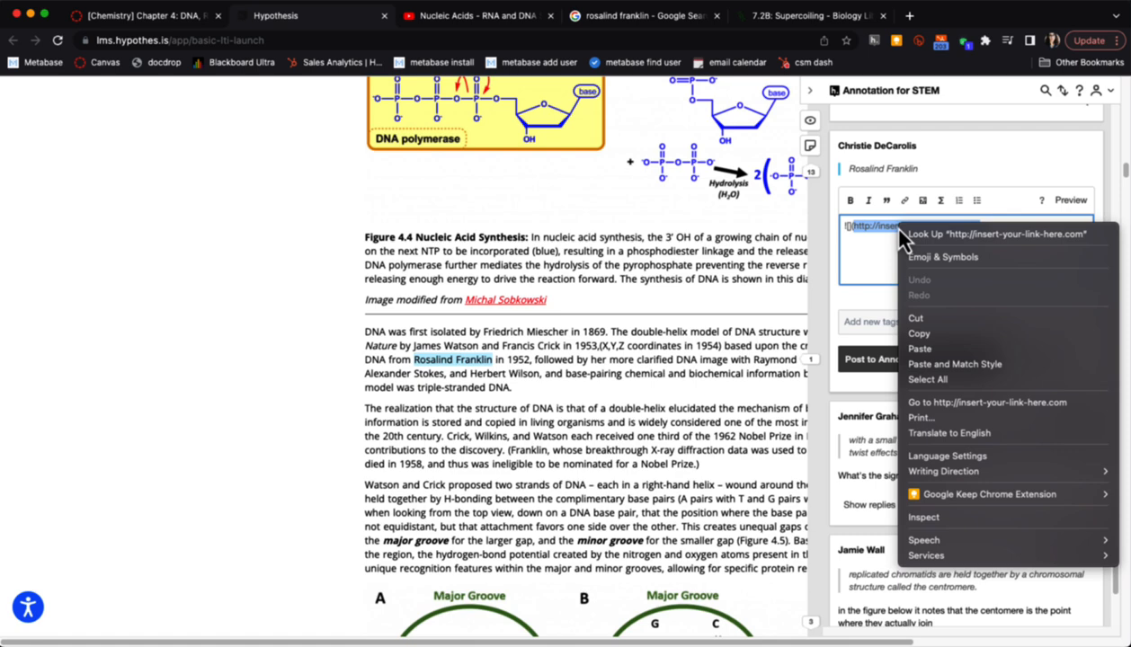
Paste the Wikimedia photo URL into the image placeholder, preview it, and post to STEM.
click(918, 349)
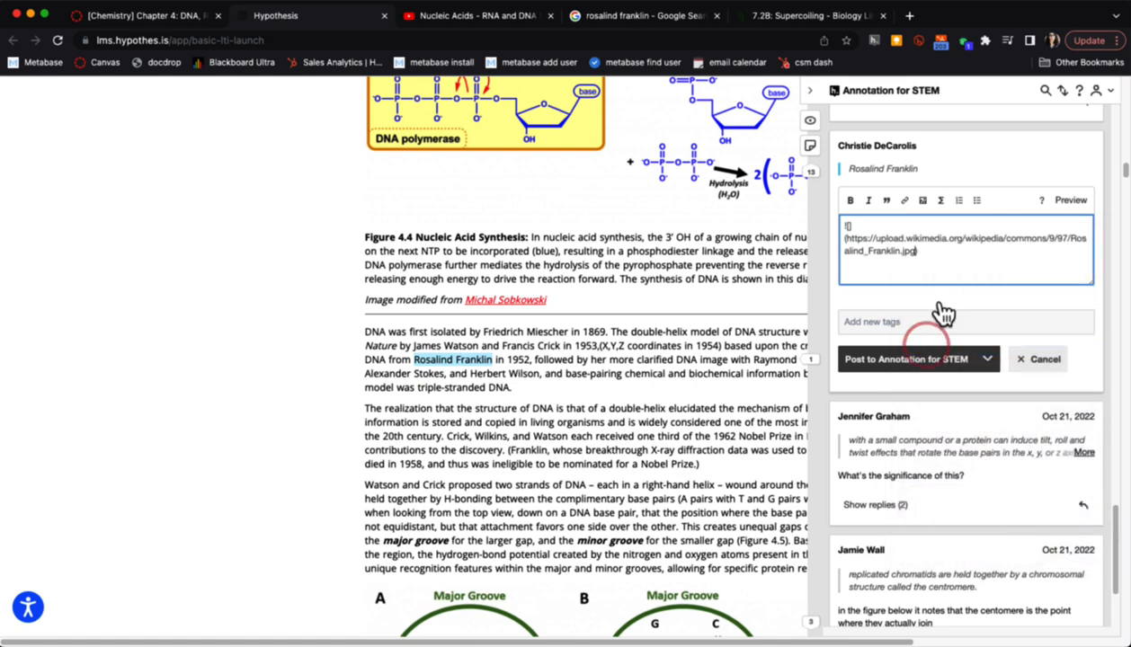
mouse_move(943, 313)
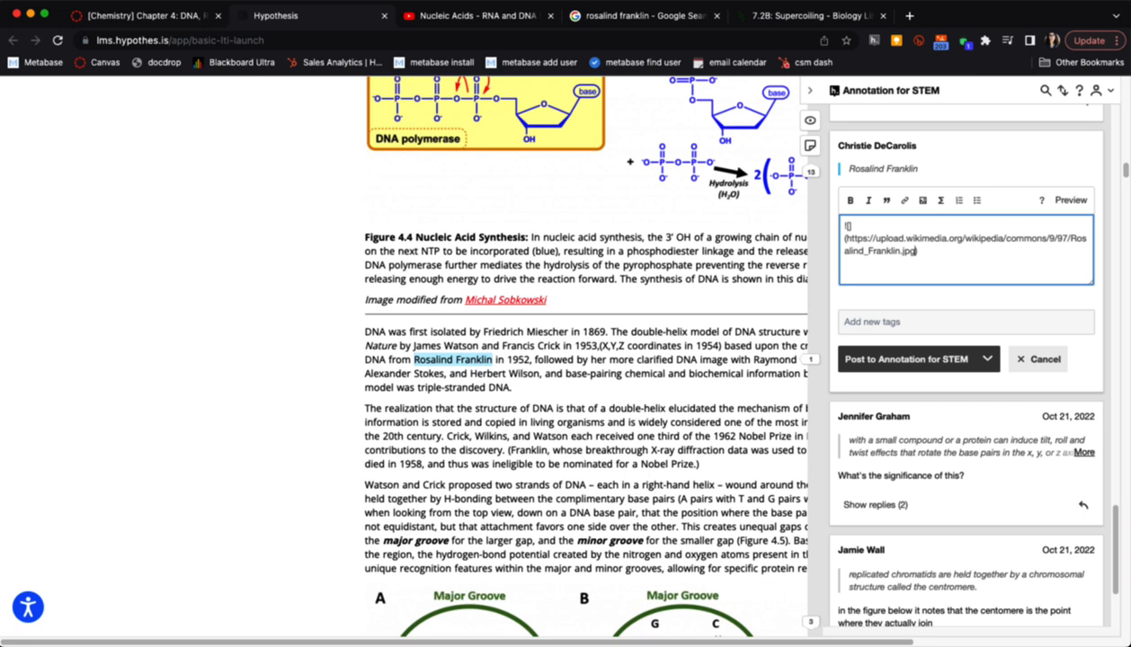
mouse_move(1072, 199)
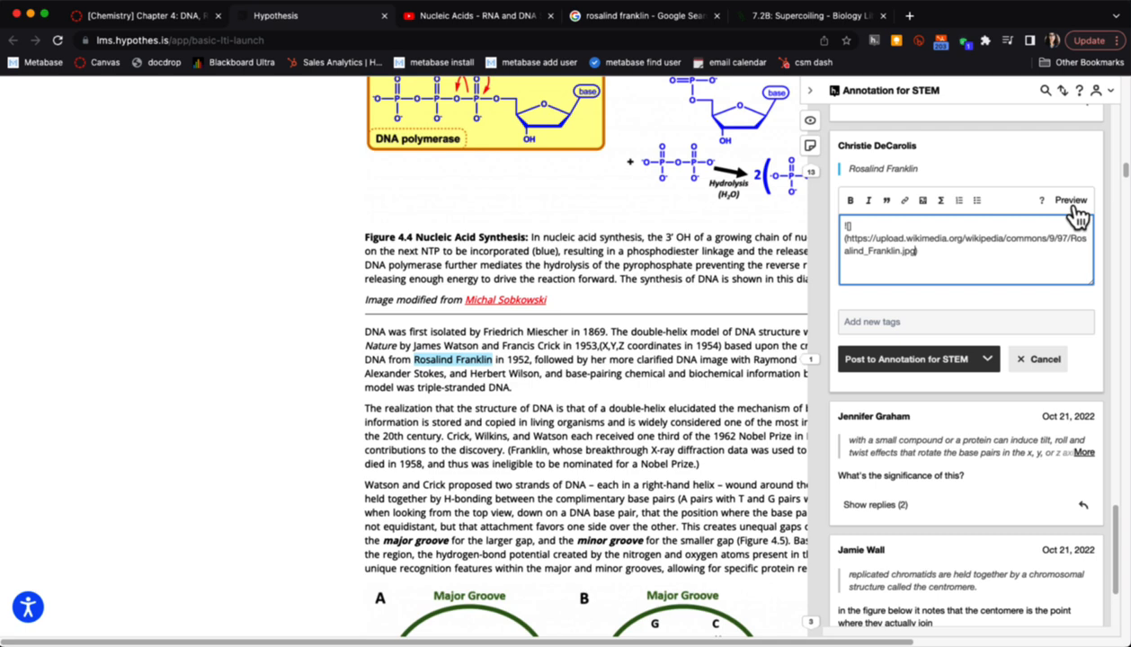
click(1070, 199)
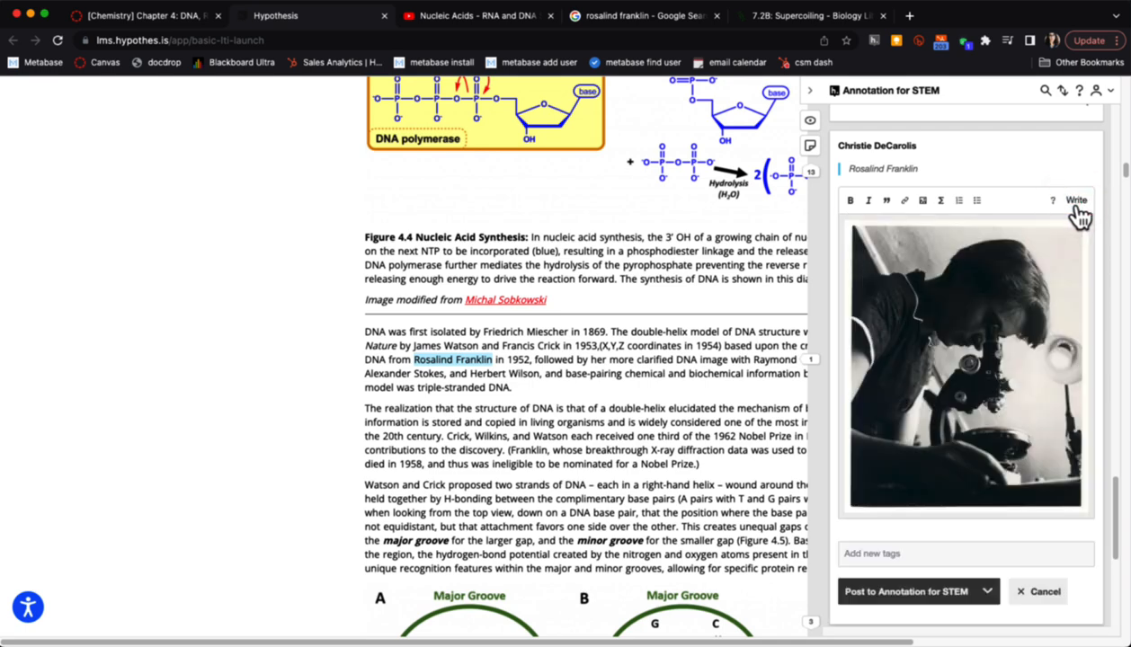
click(906, 592)
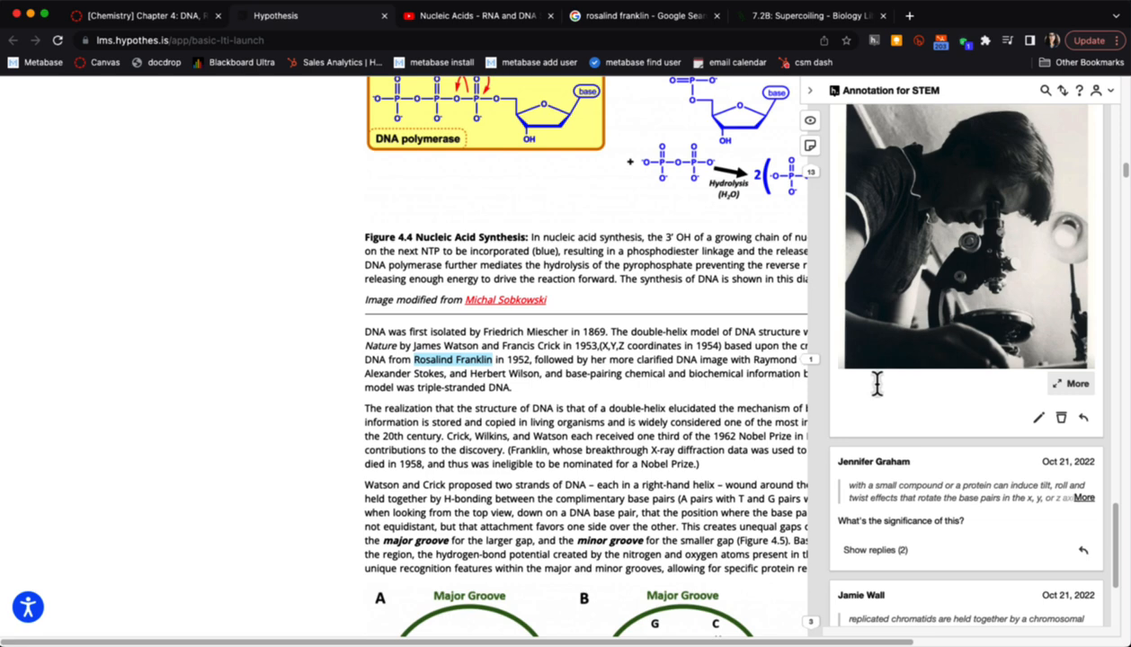
Scroll the chapter down to DNA supercoiling and switch to the LibreTexts 7.2B: Supercoiling page.
scroll(down, 3)
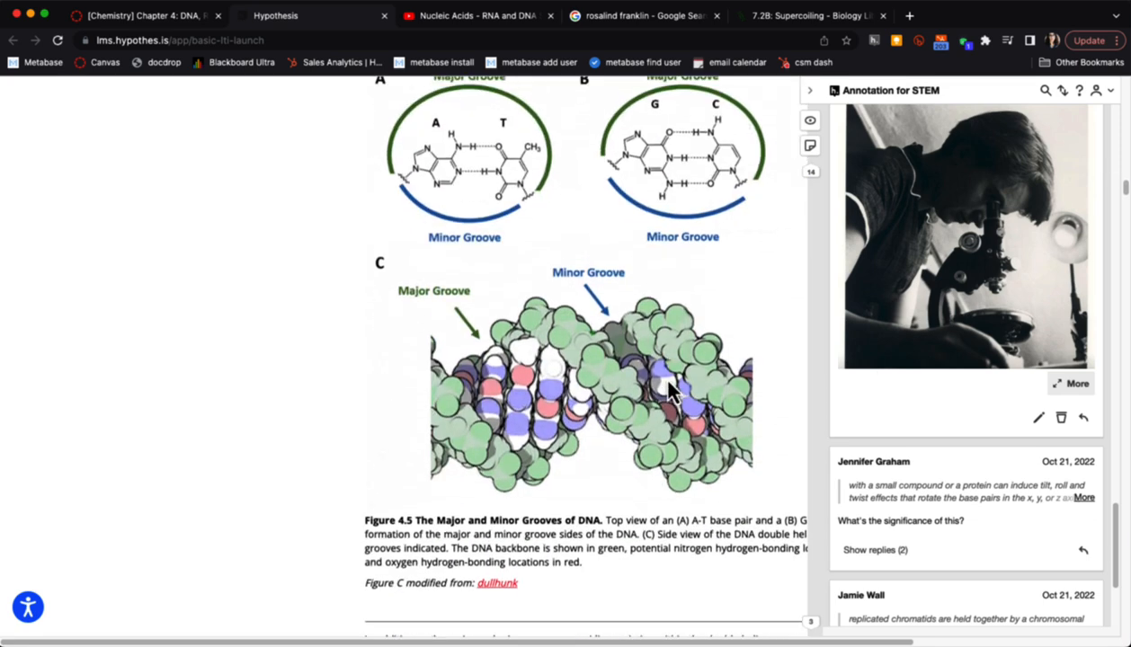
scroll(down, 3)
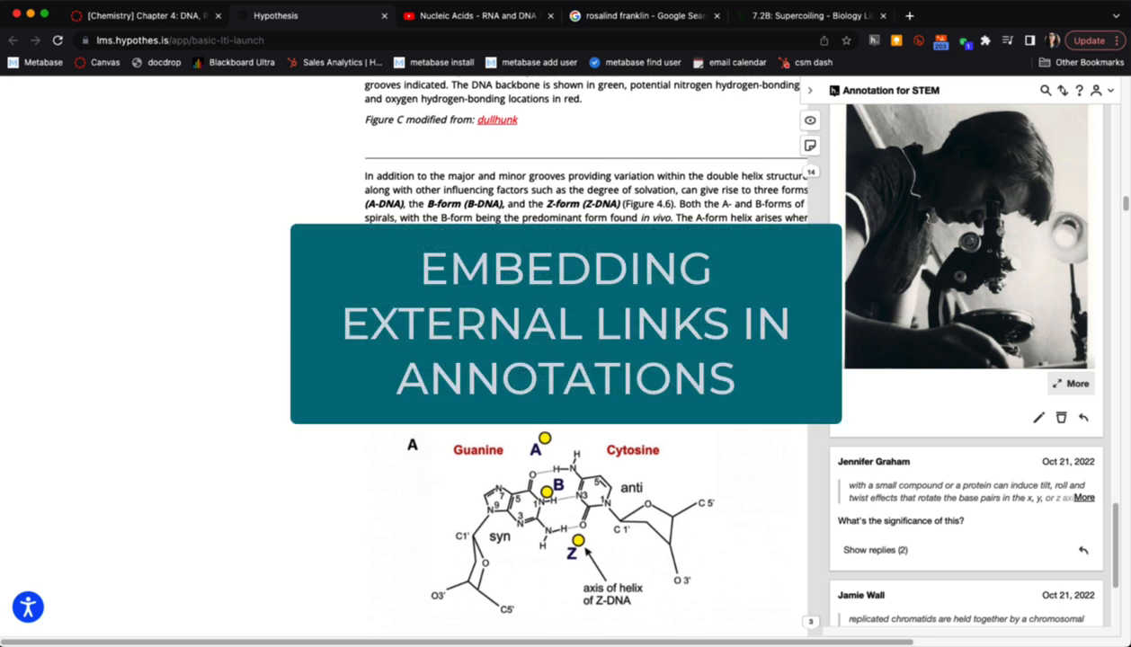
scroll(down, 3)
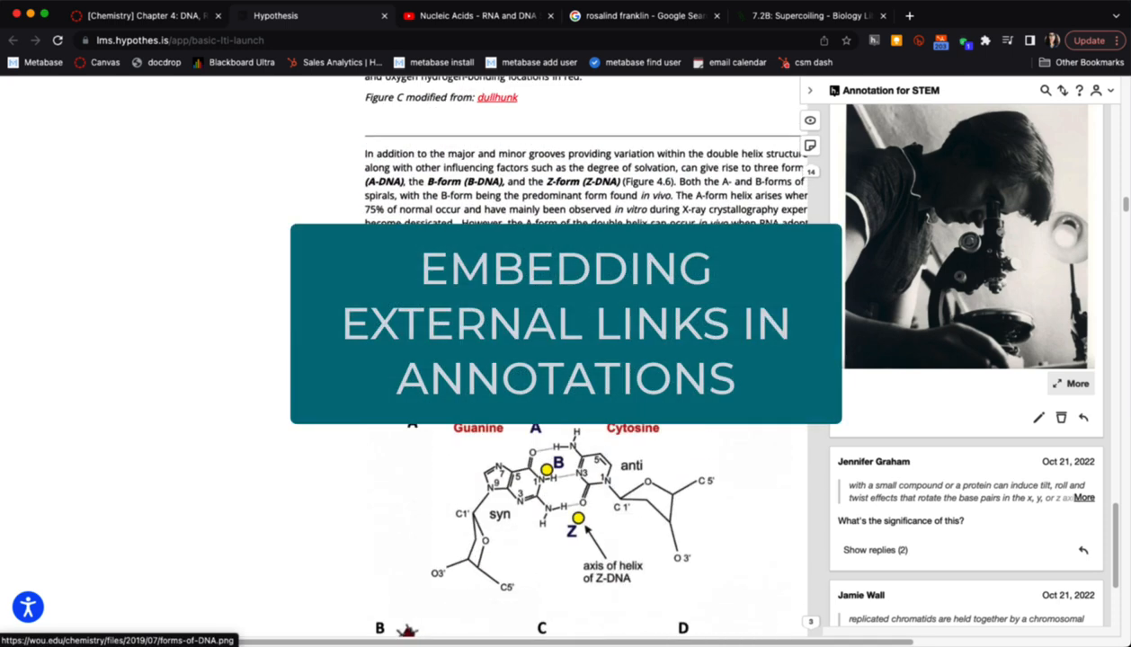
scroll(down, 3)
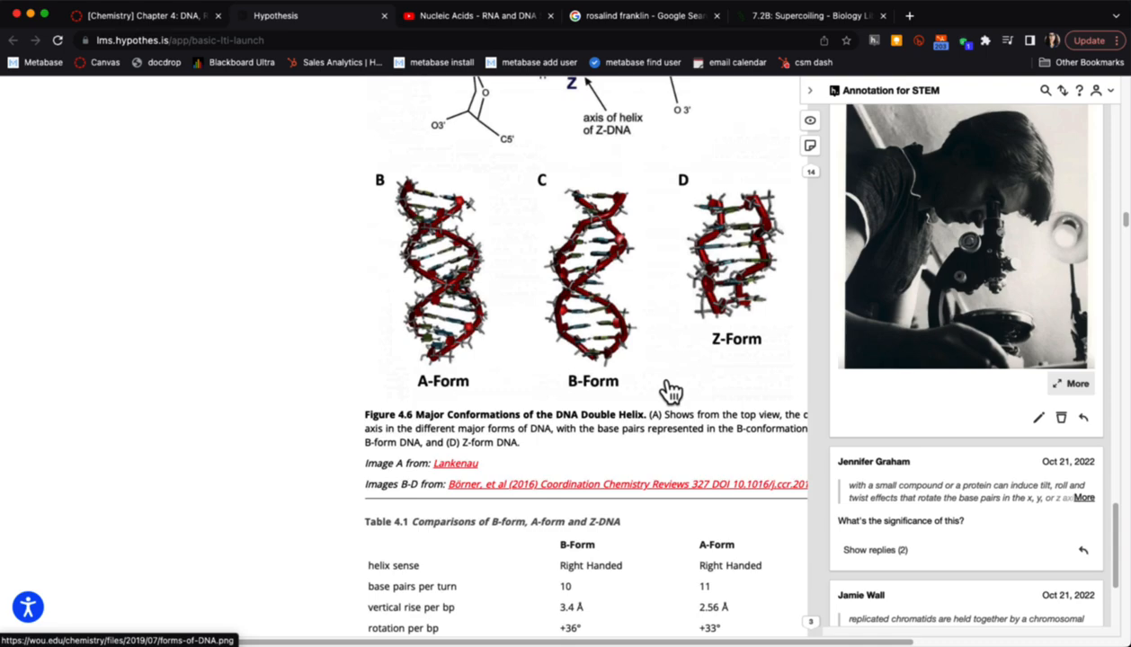
scroll(down, 3)
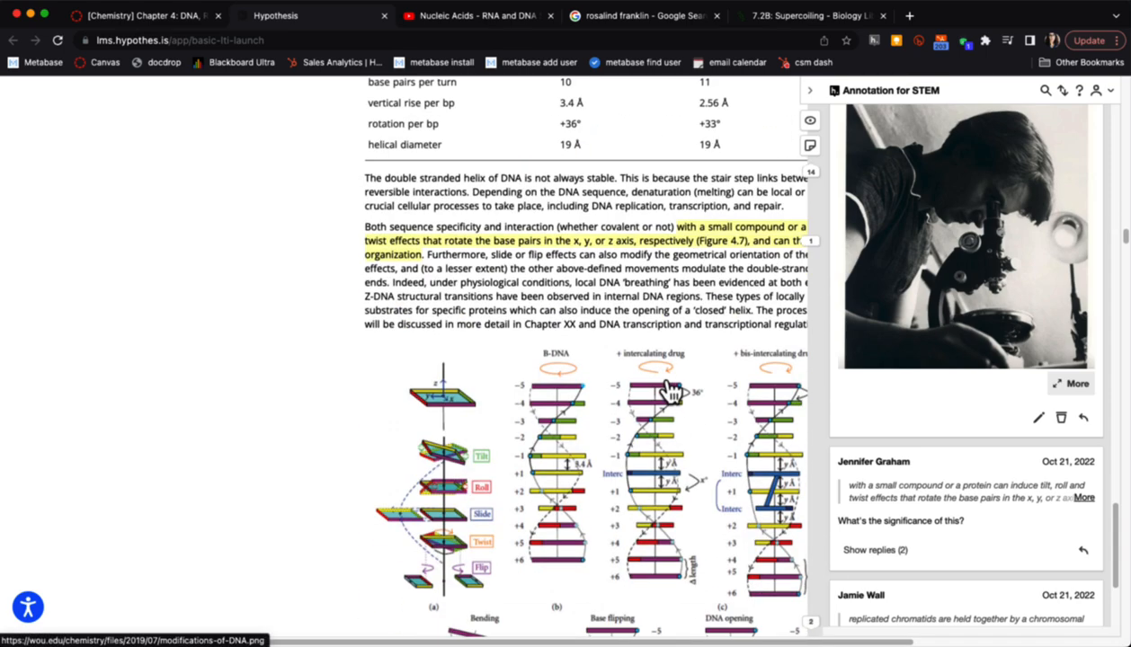
scroll(up, 3)
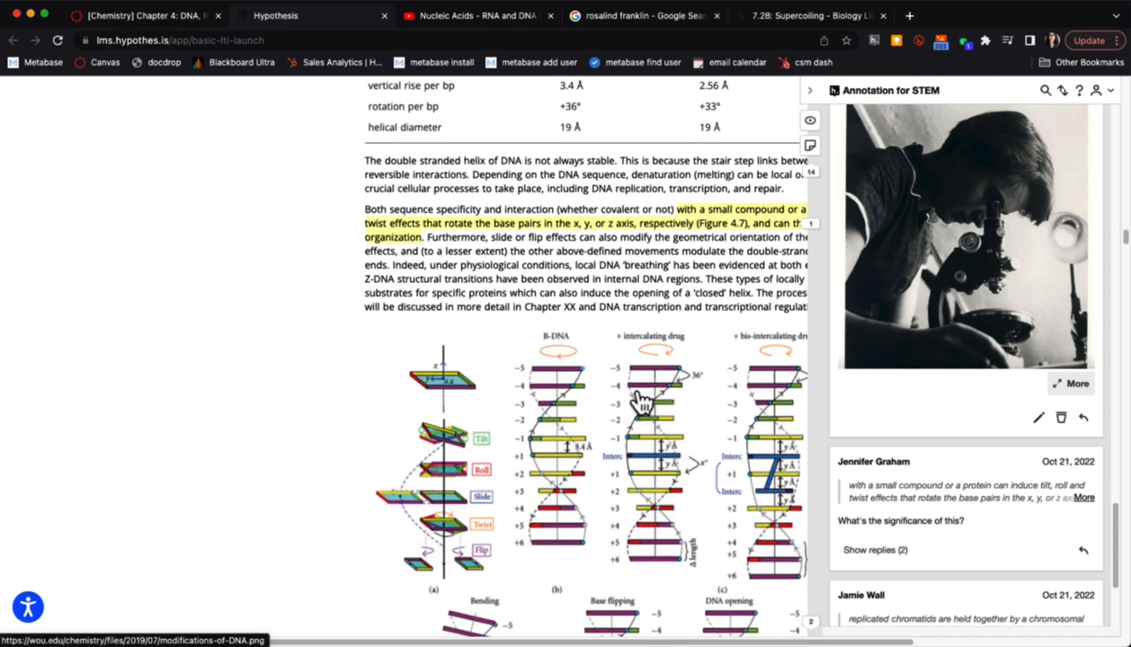
scroll(down, 3)
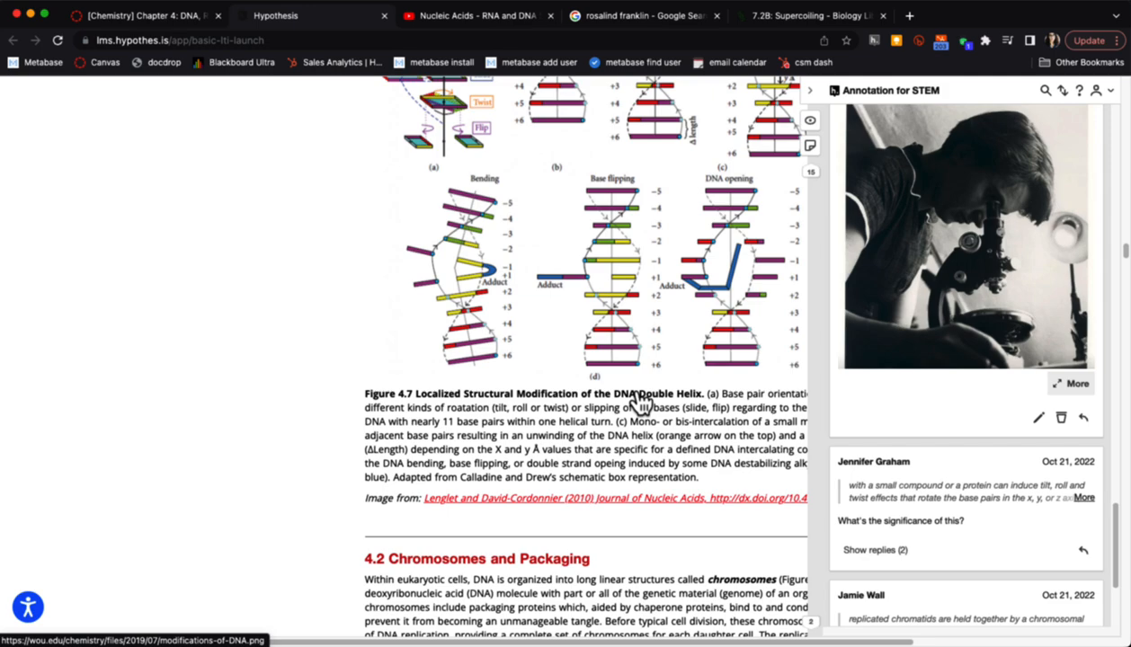
scroll(down, 3)
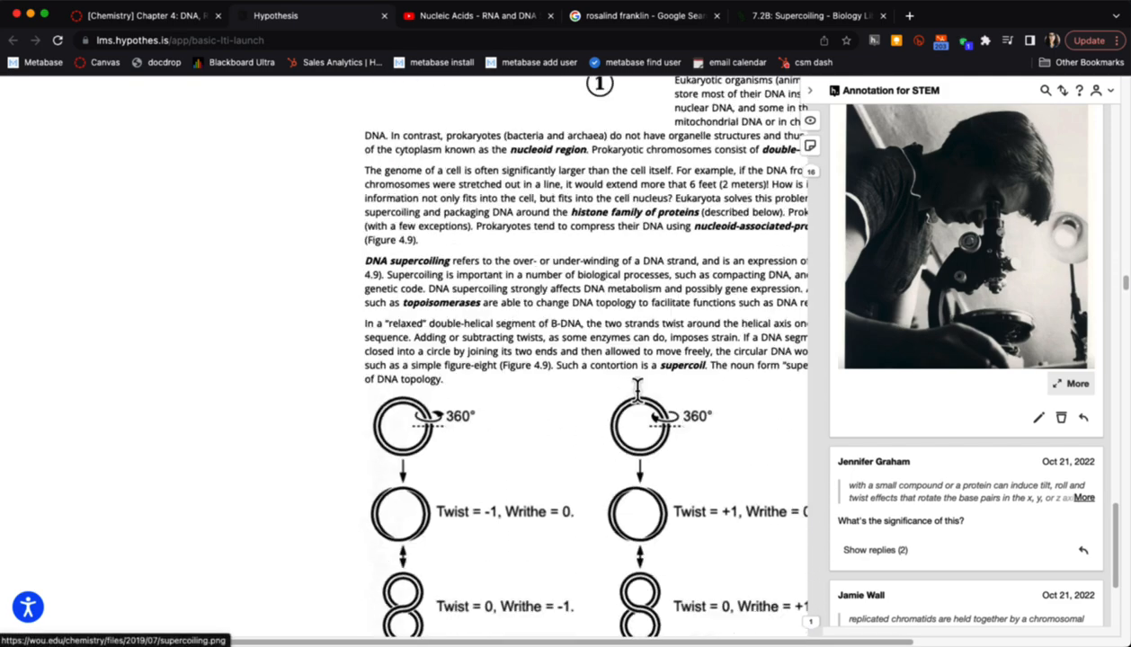
scroll(up, 3)
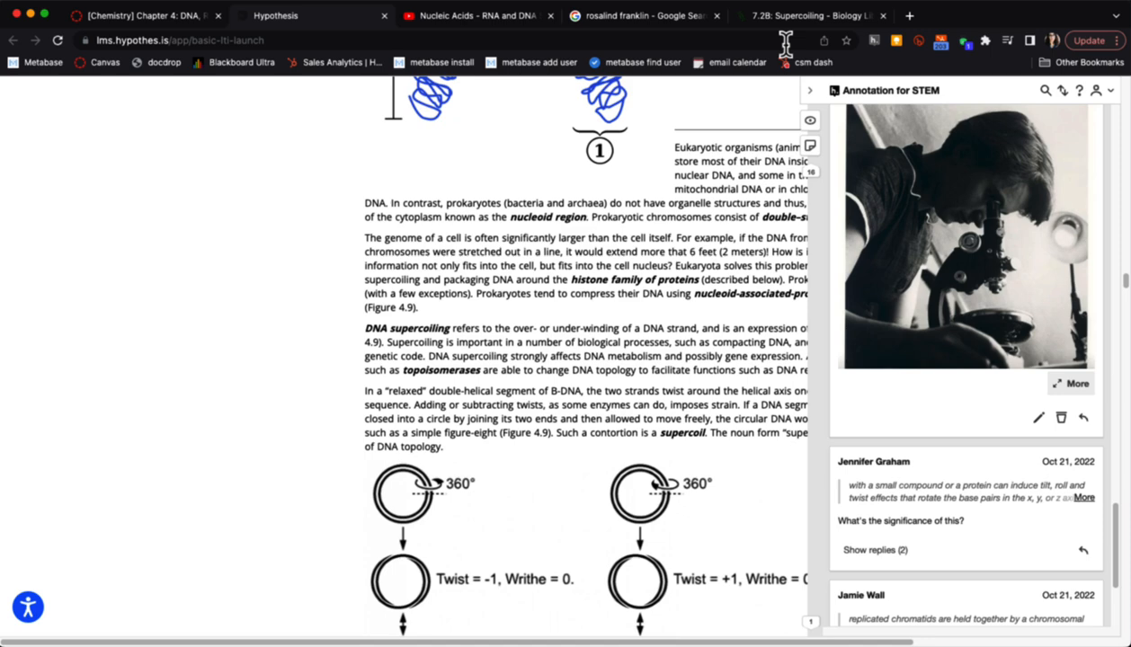
click(813, 14)
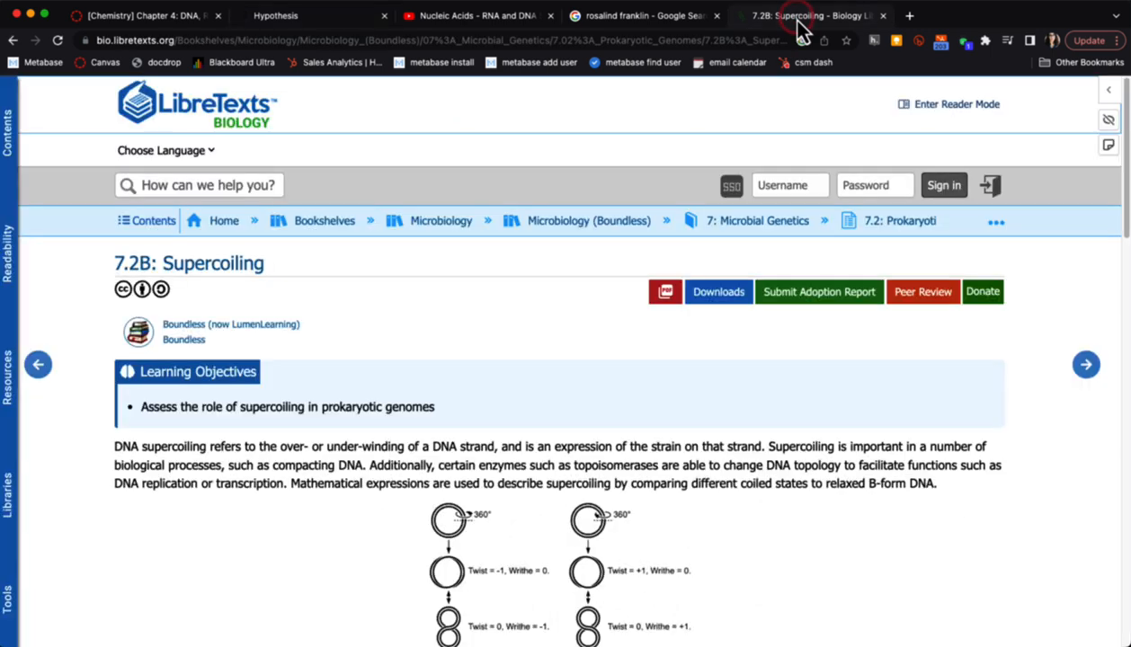
Copy the LibreTexts 7.2B: Supercoiling page address from the address bar.
scroll(down, 3)
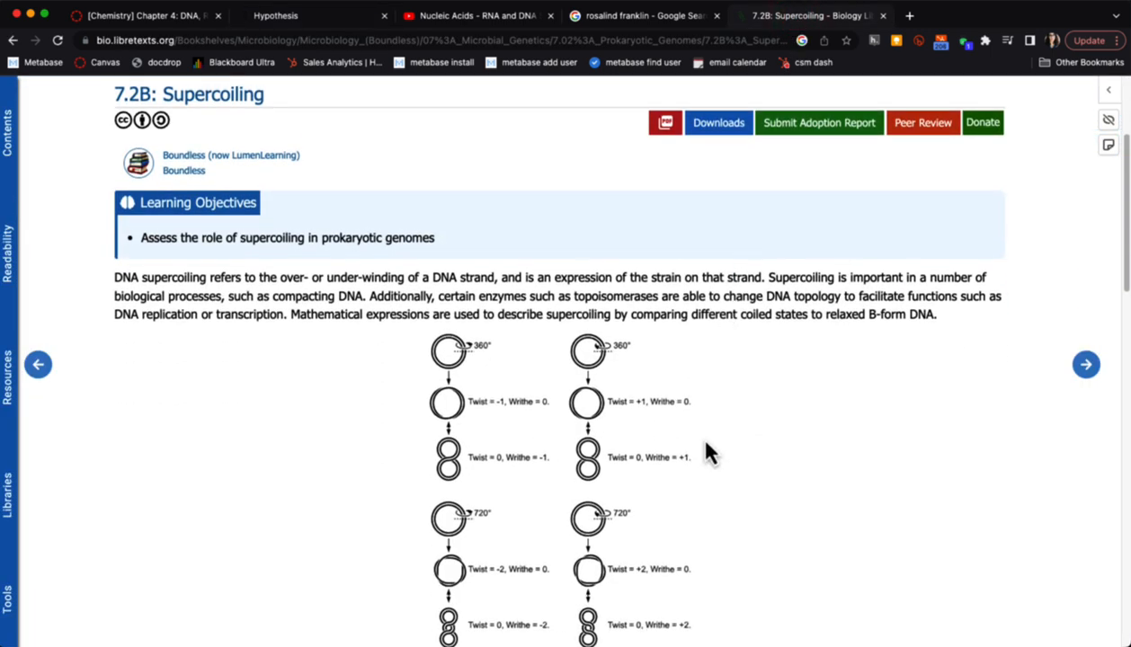
mouse_move(550, 243)
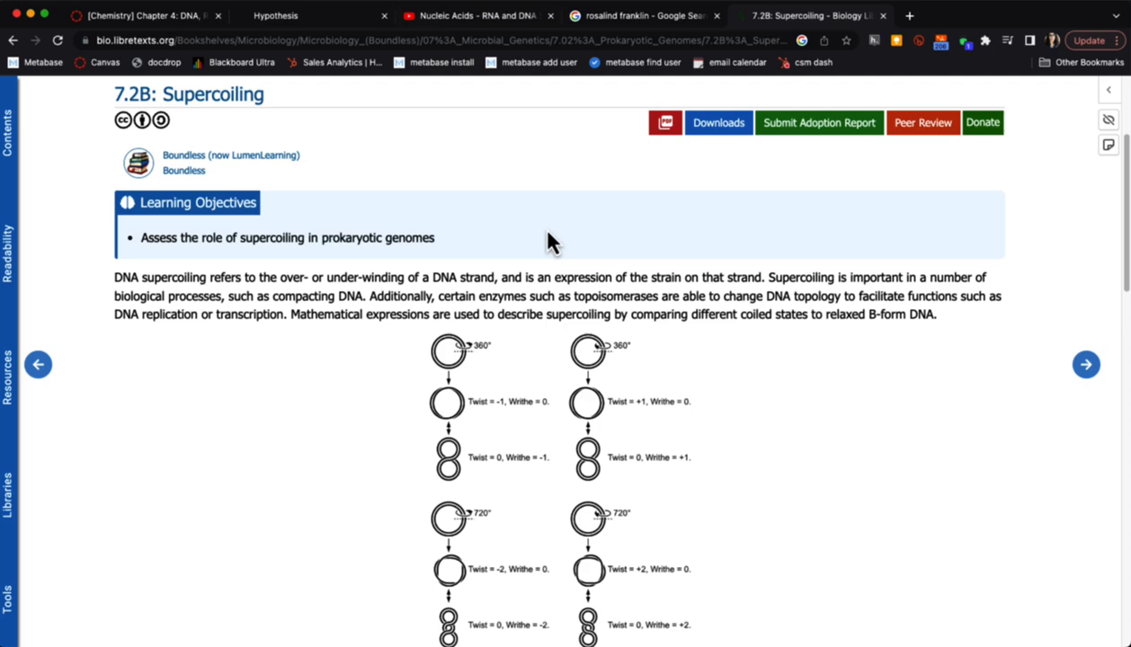
click(405, 40)
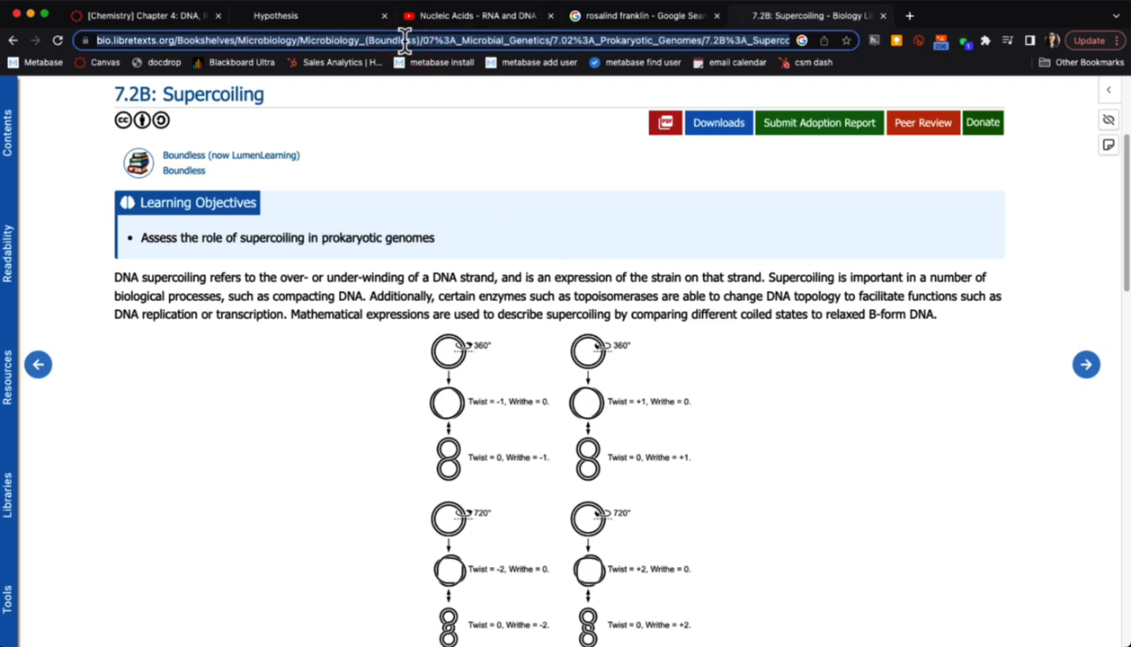
right_click(404, 39)
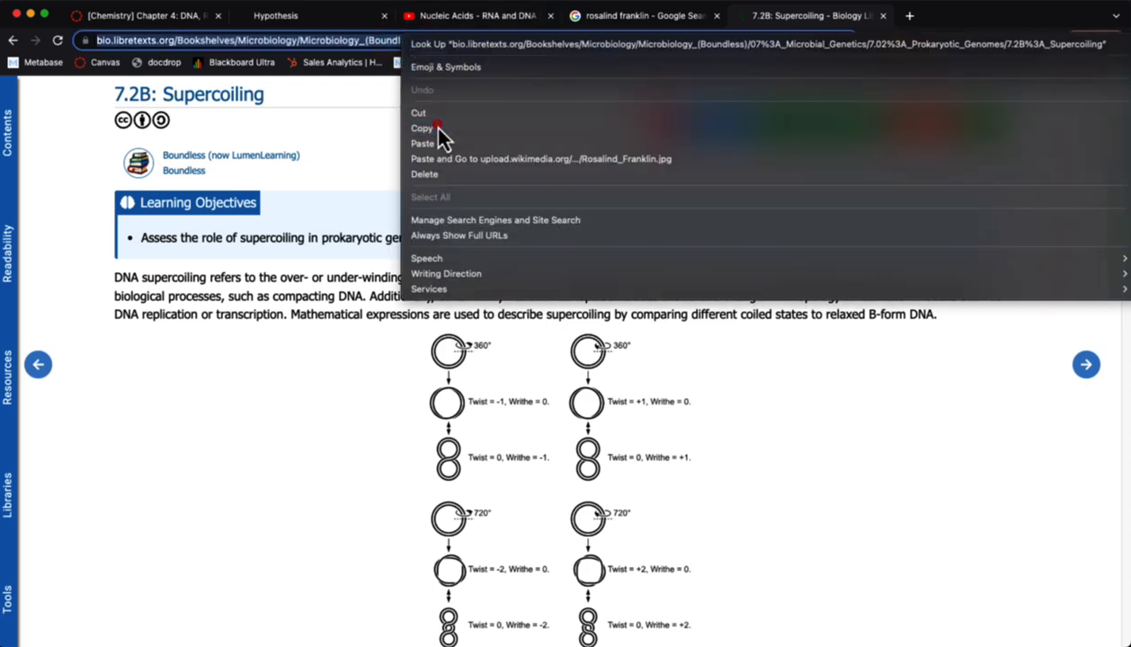
click(273, 15)
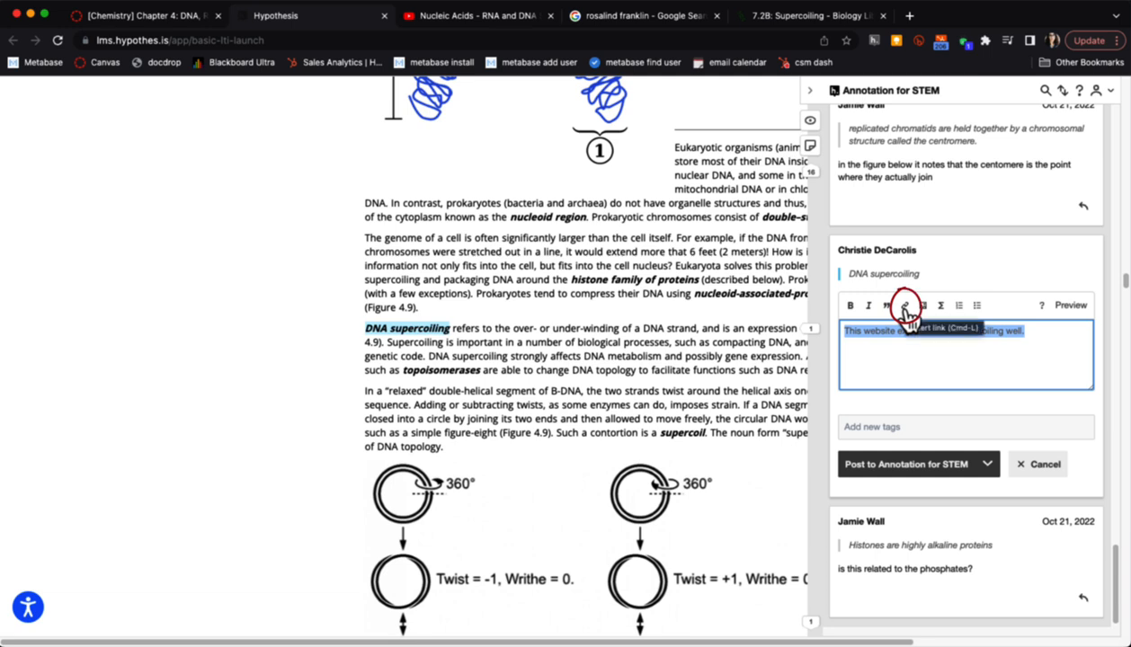
Turn the DNA supercoiling recommendation sentence into a link to the LibreTexts page.
click(905, 306)
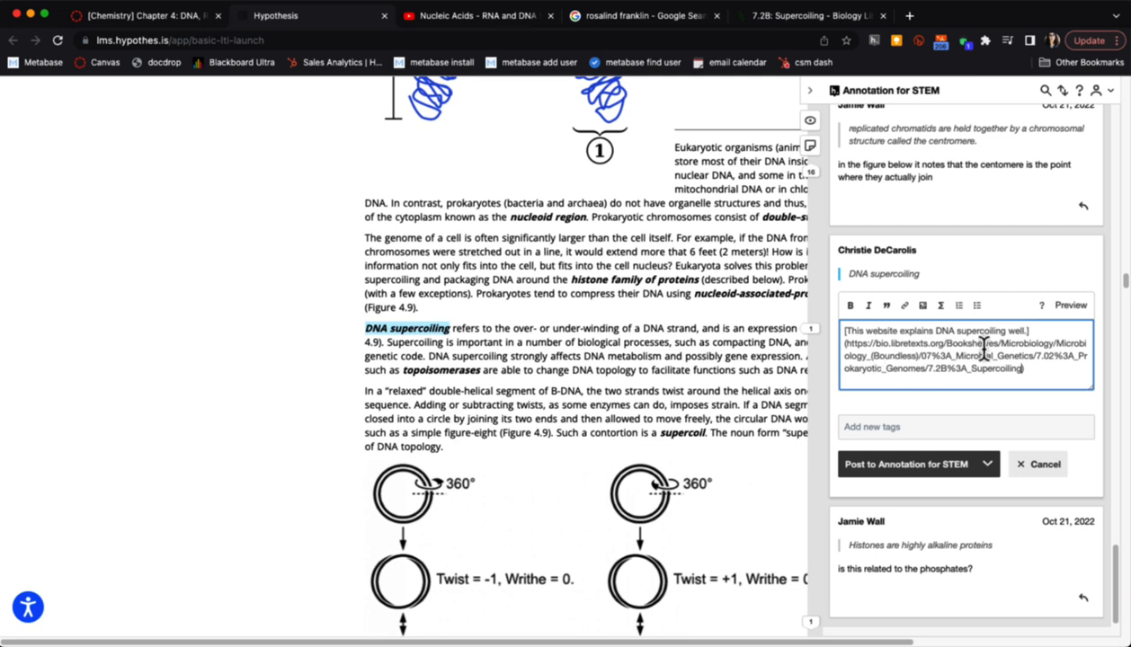
mouse_move(1069, 327)
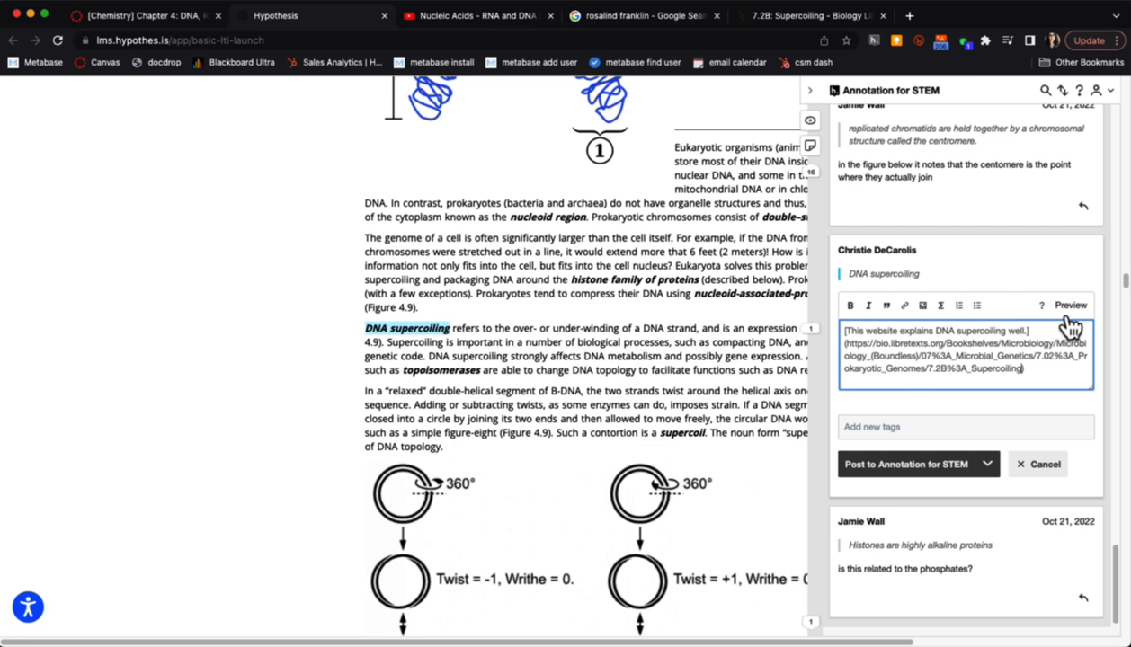